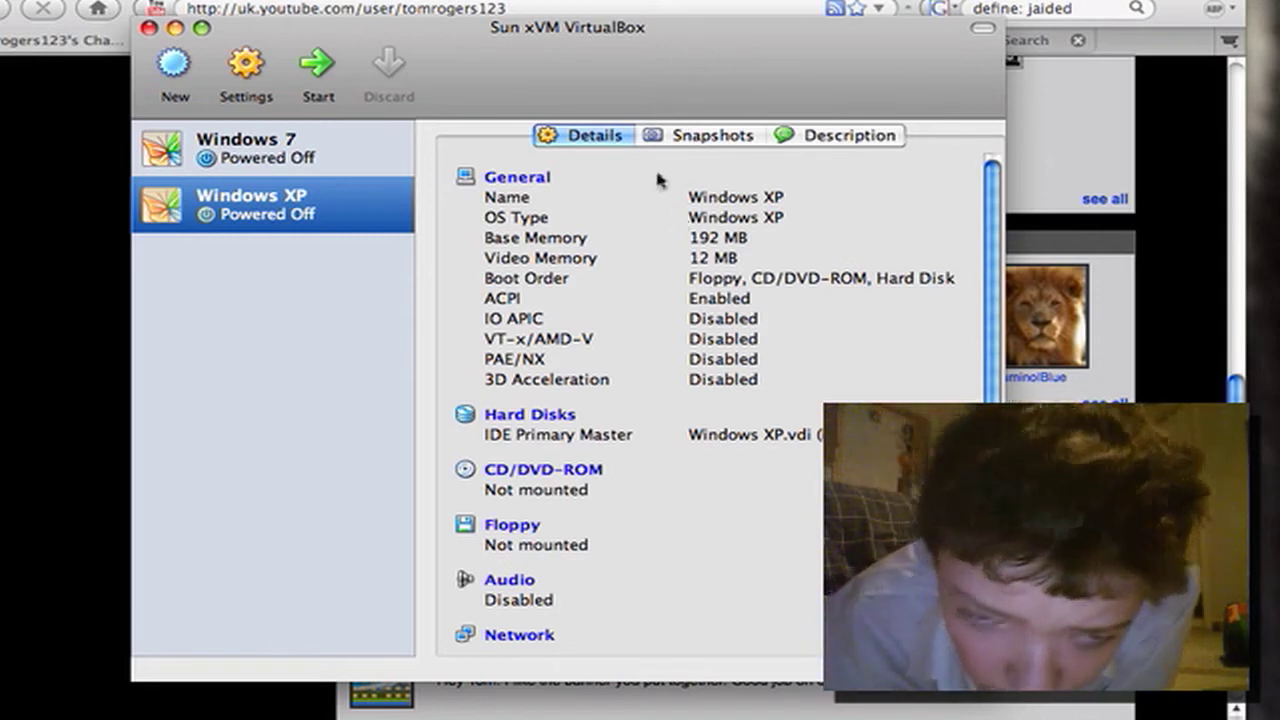
mouse_move(452, 216)
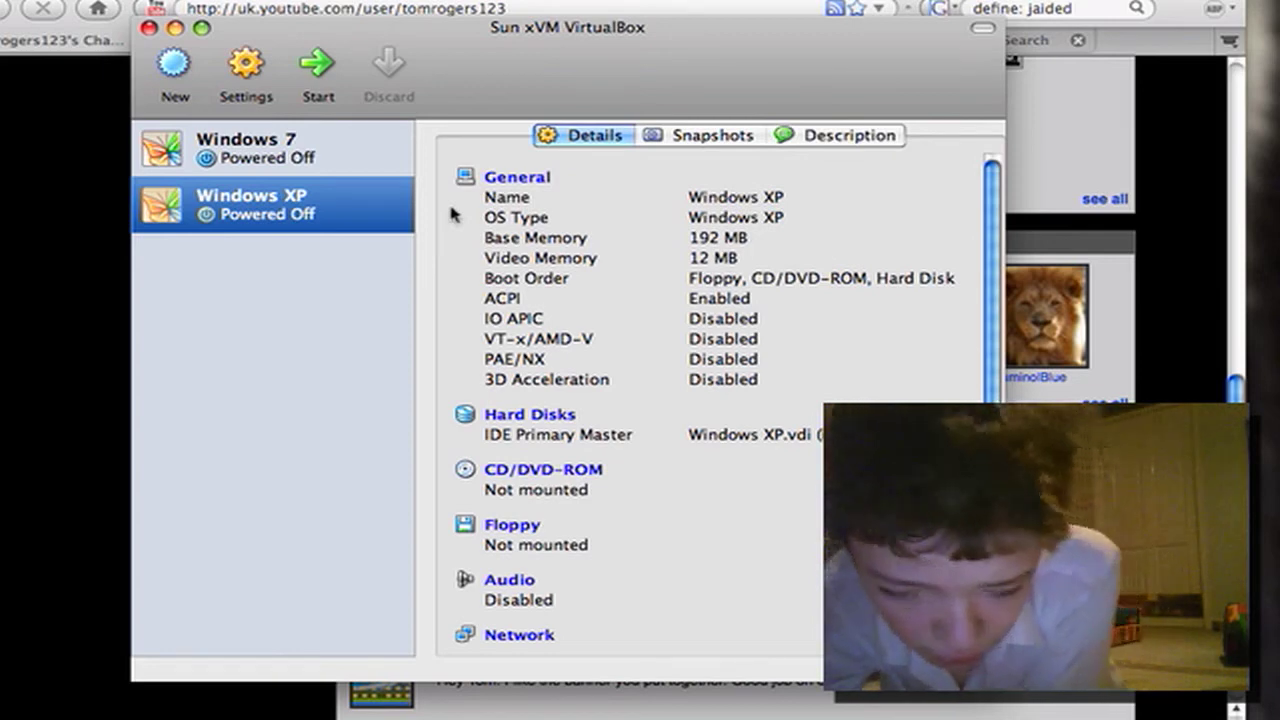
mouse_move(700, 200)
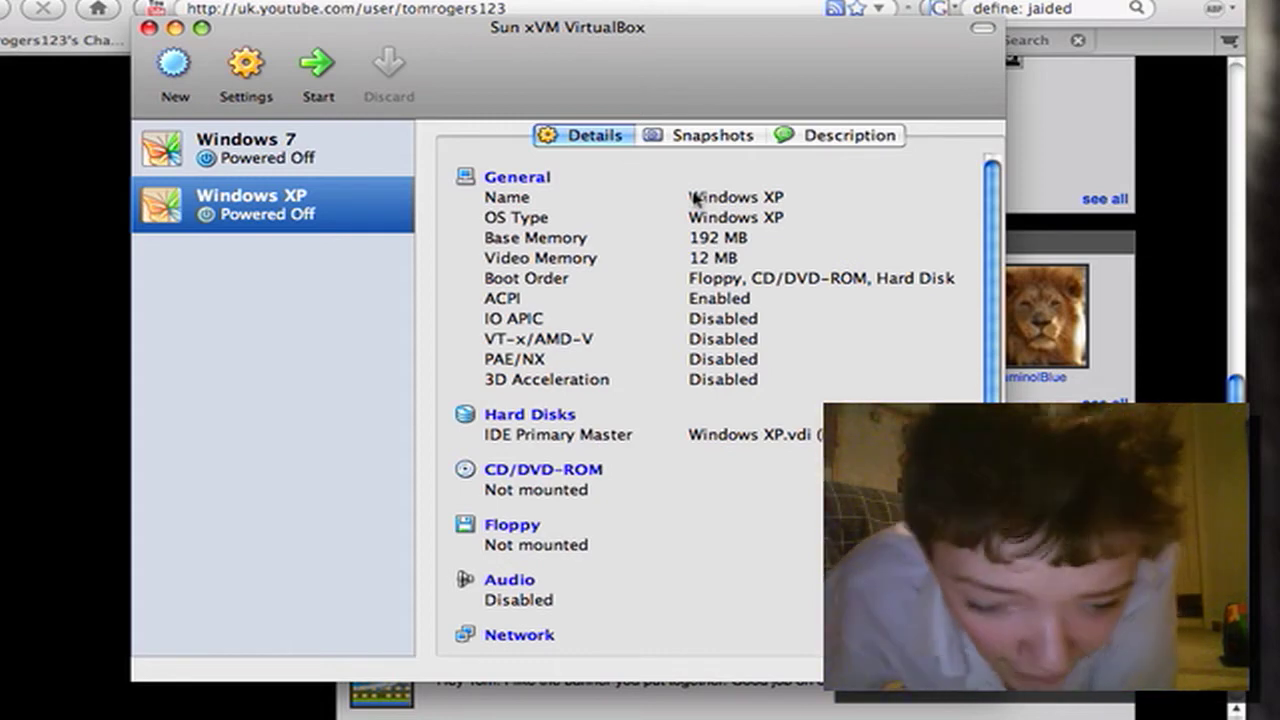
mouse_move(656, 268)
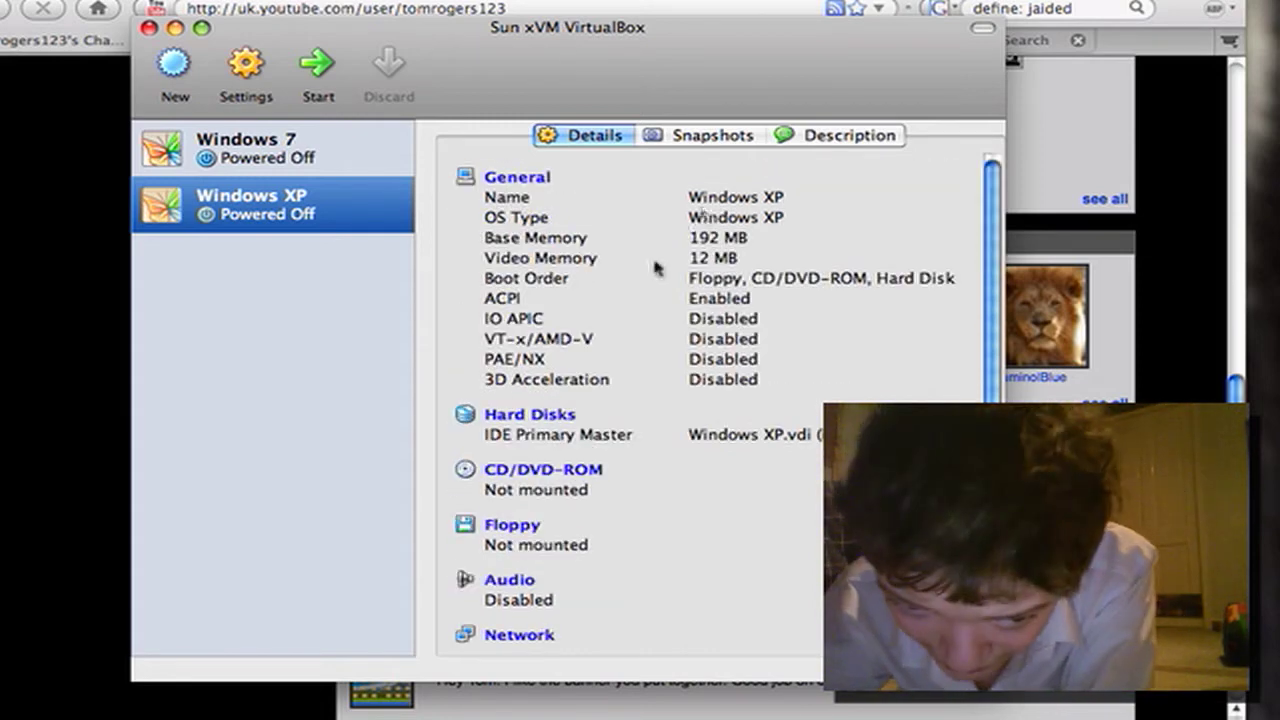
Step: Start the New VM wizard and name the machine 'Ubuntu' with OS type Linux / Ubuntu
scroll(down, 3)
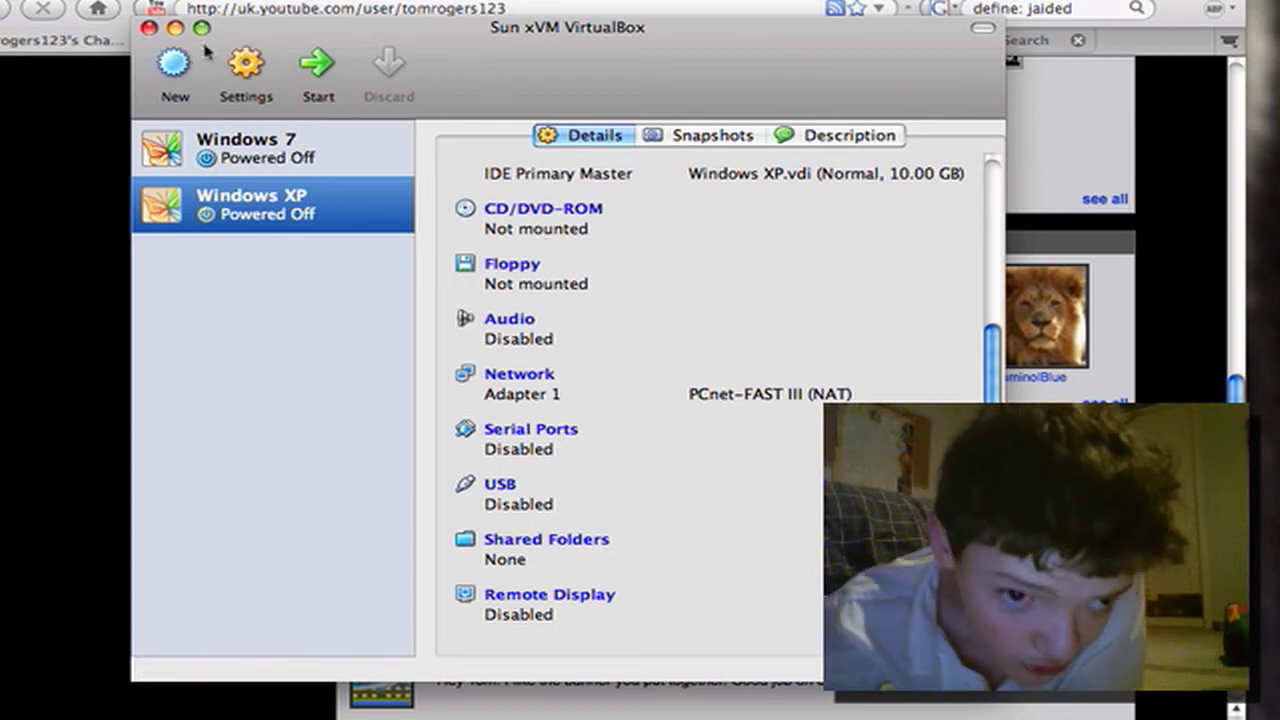
click(172, 64)
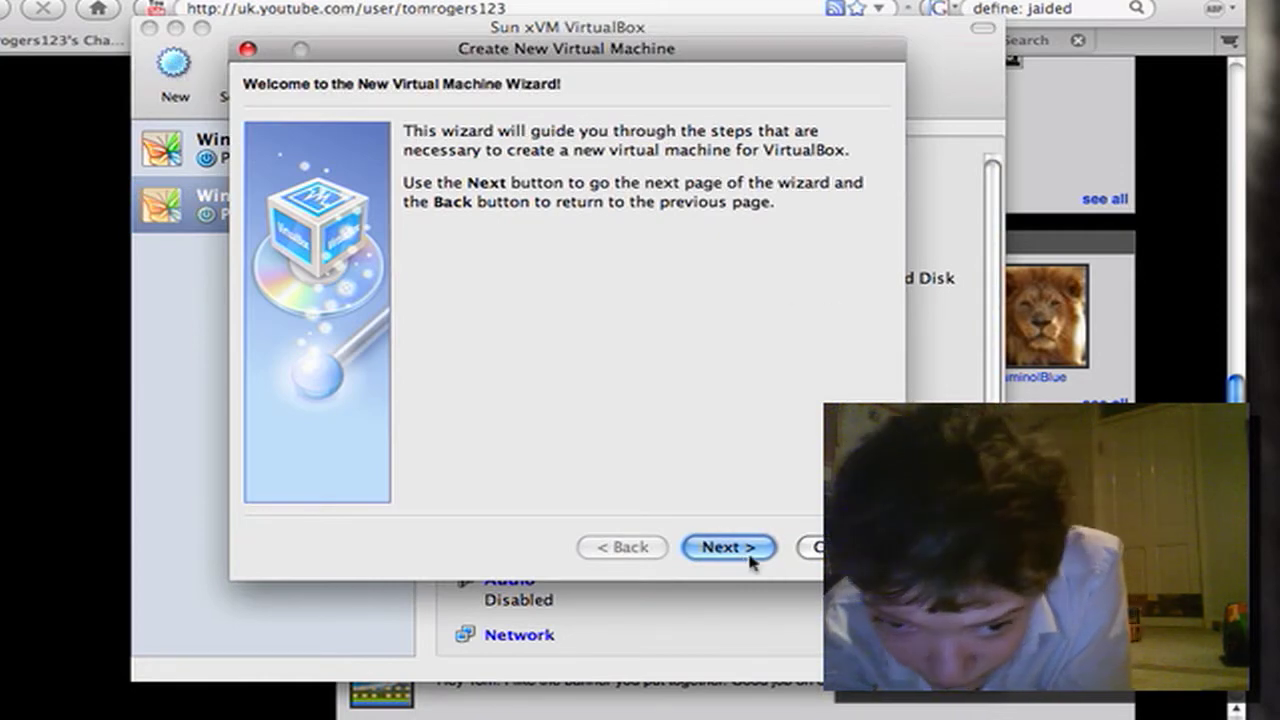
click(728, 548)
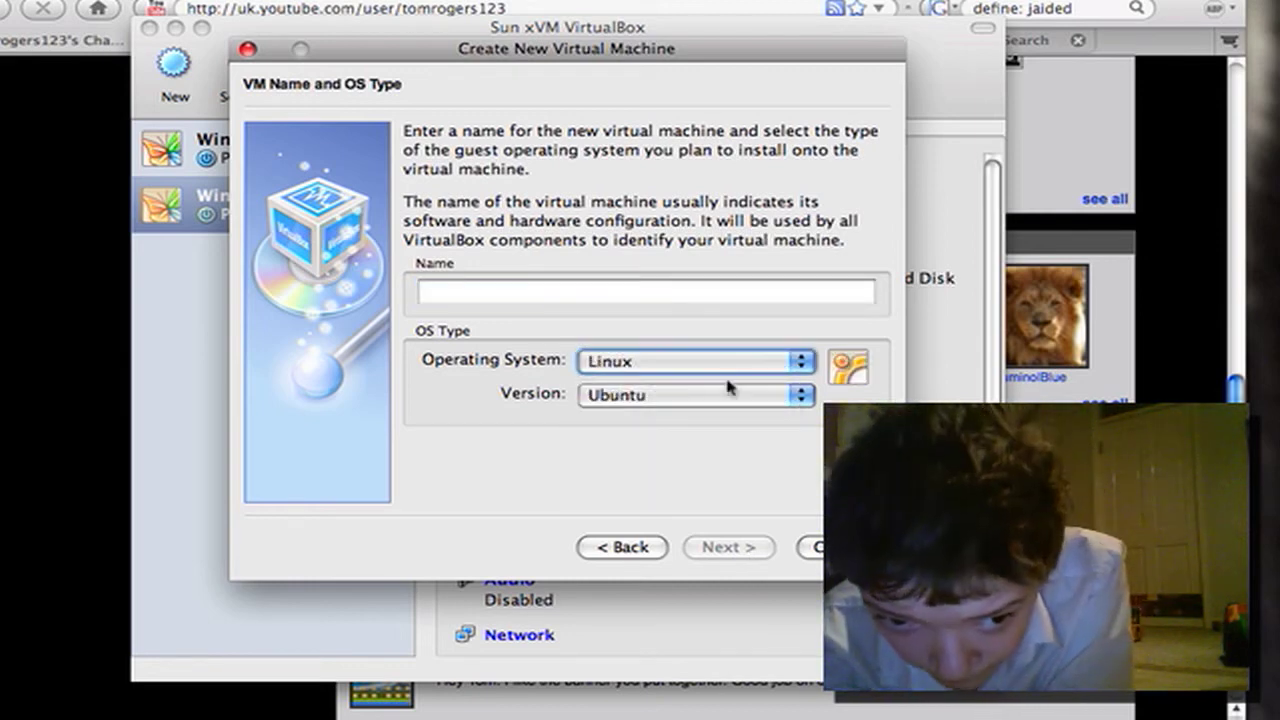
mouse_move(762, 512)
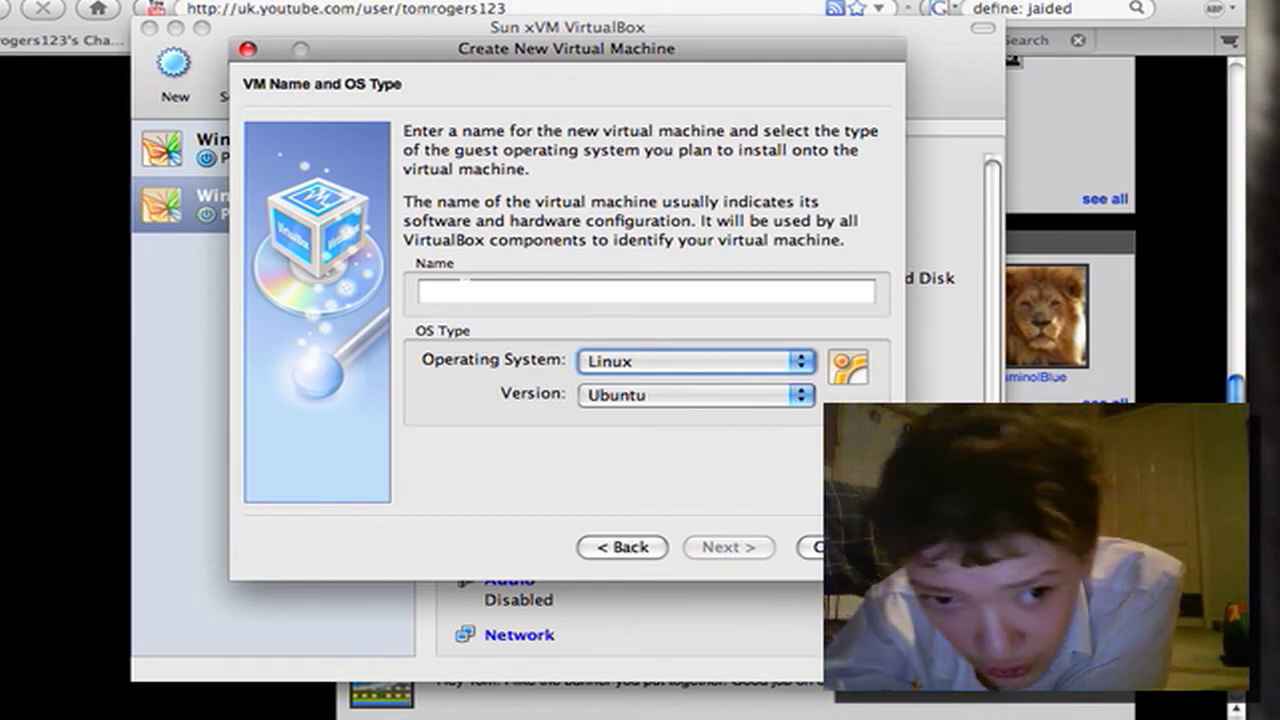
click(648, 292)
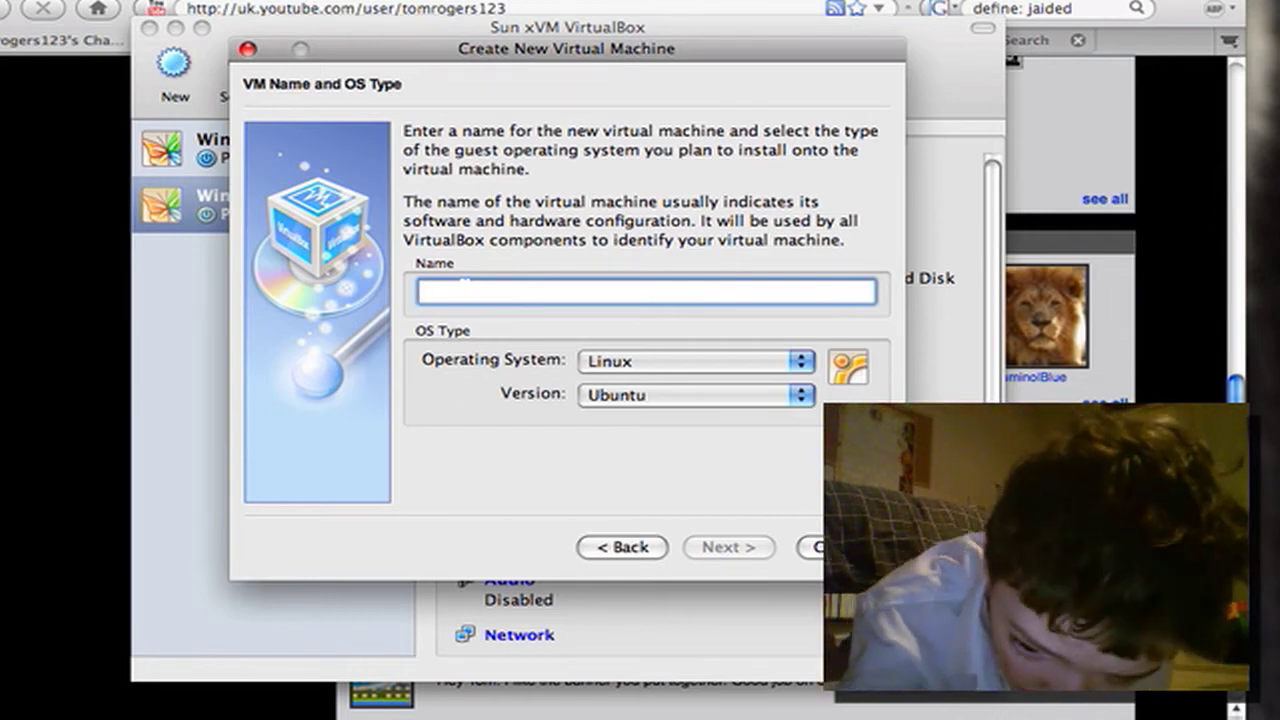
text(U)
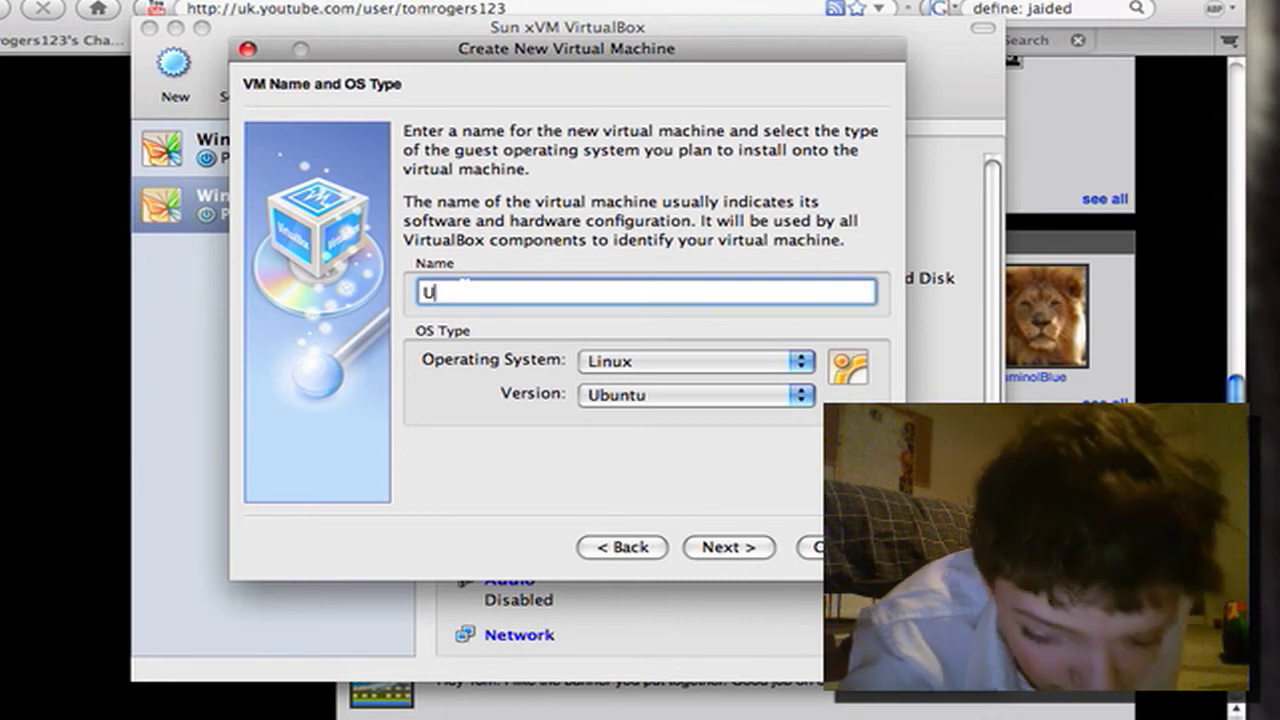
text(bun)
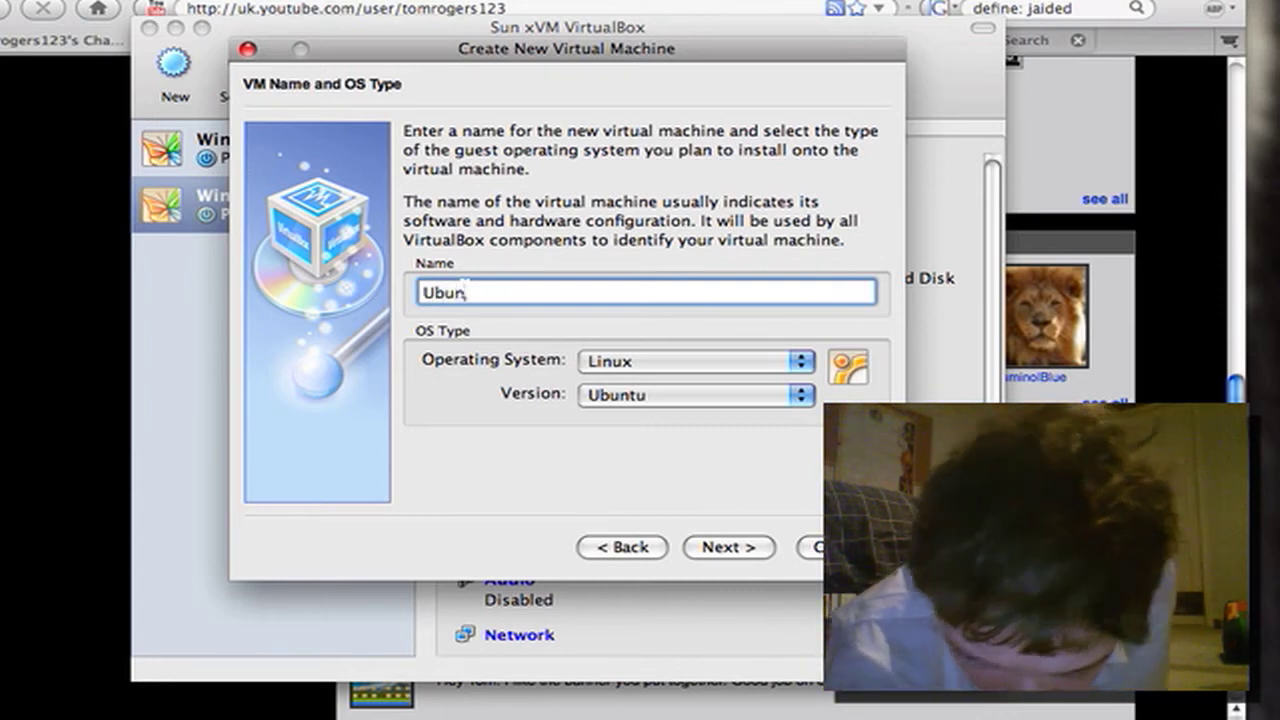
text(tu)
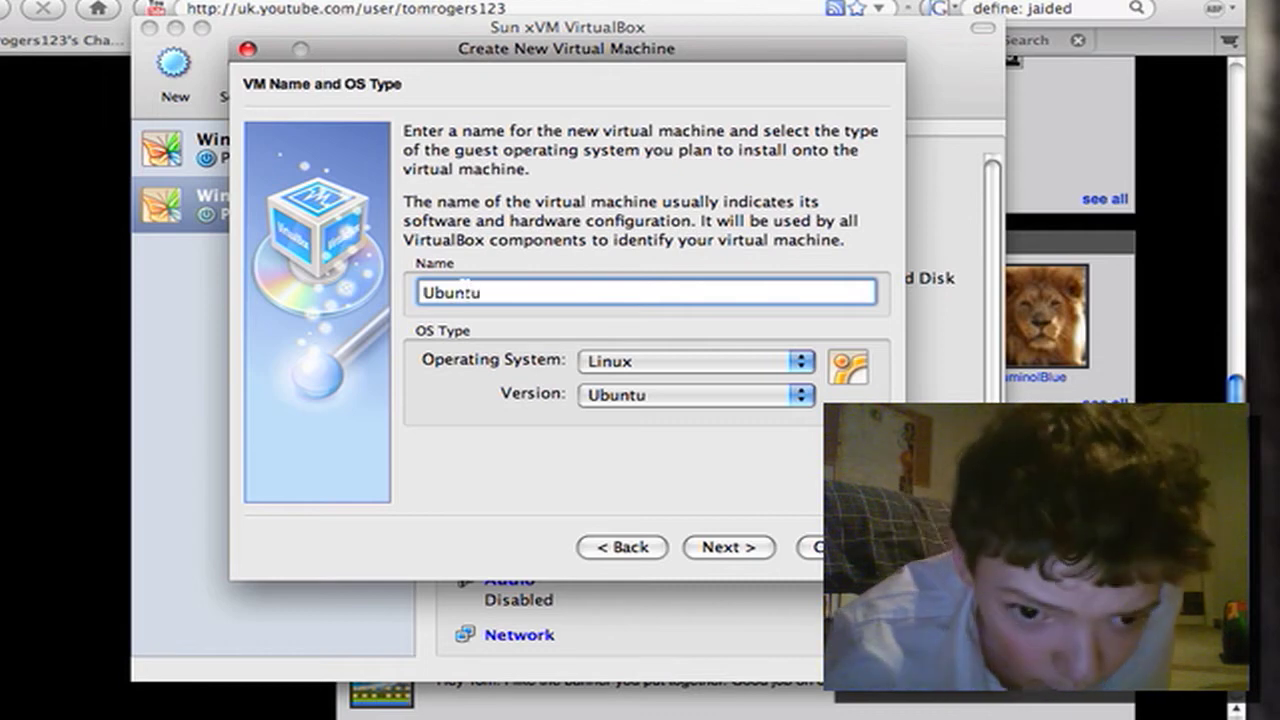
Step: Keep the default 256 MB base memory and continue to the hard disk step
click(728, 548)
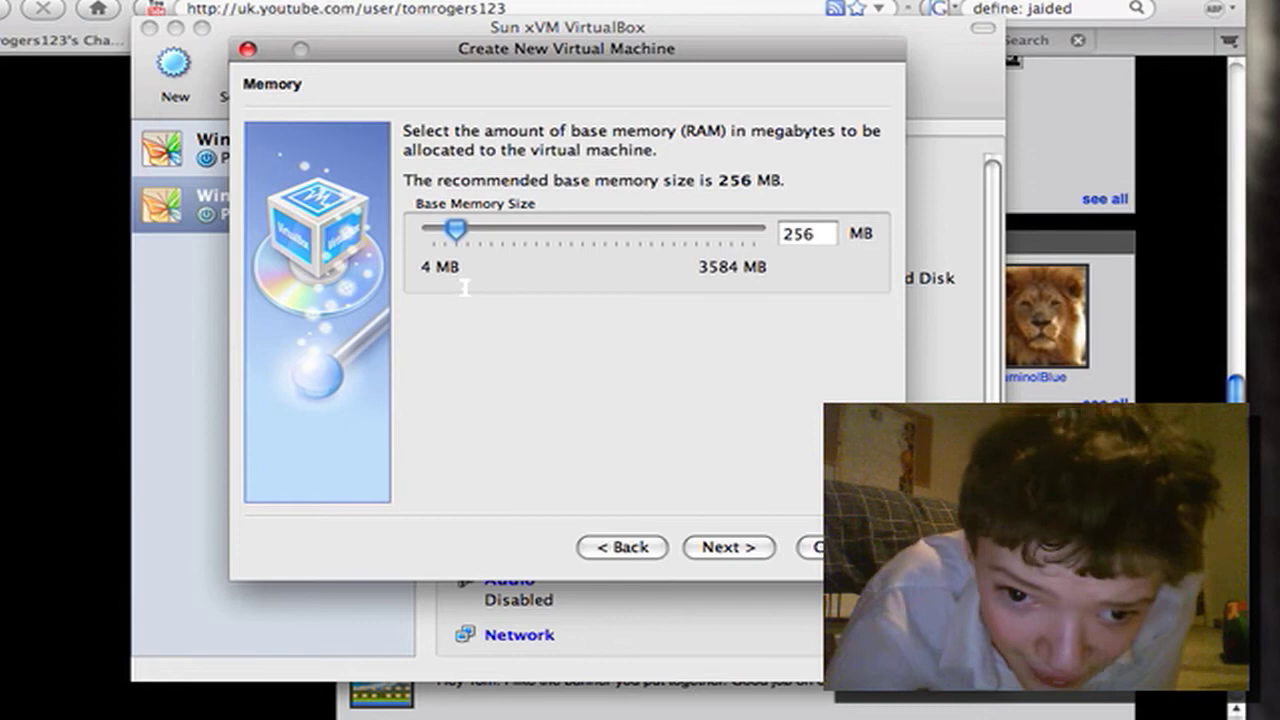
click(728, 548)
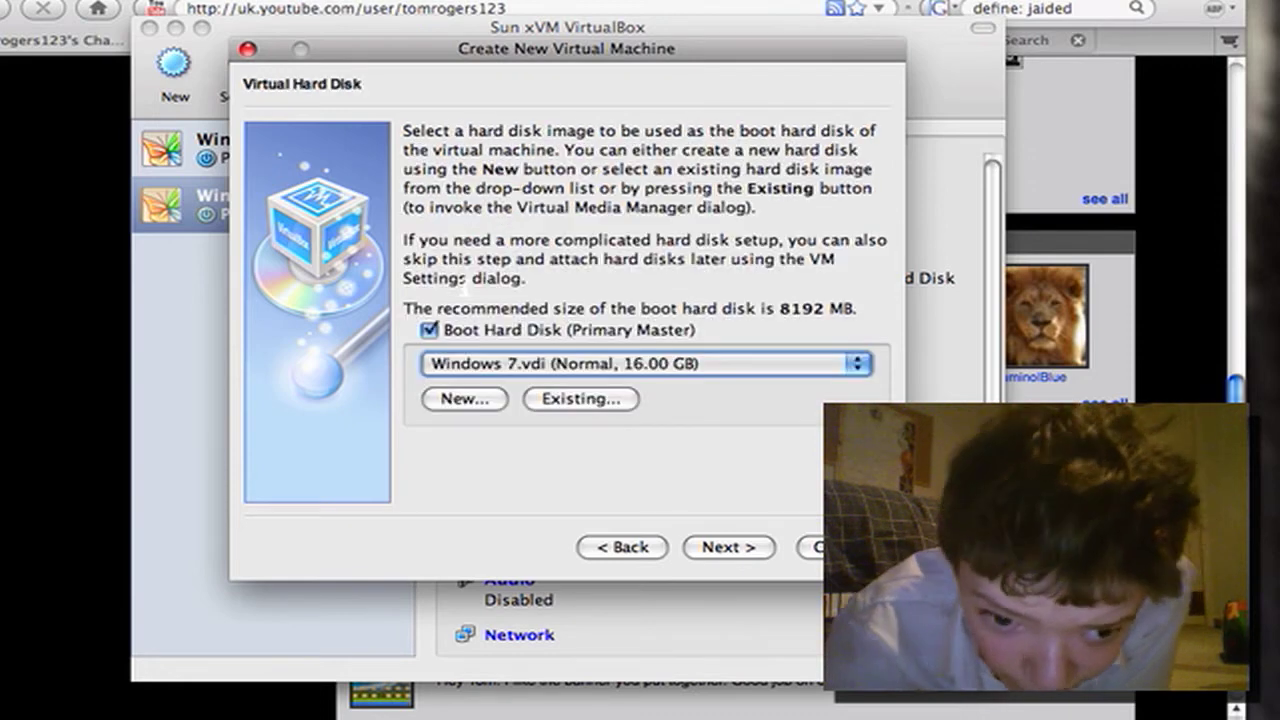
mouse_move(428, 428)
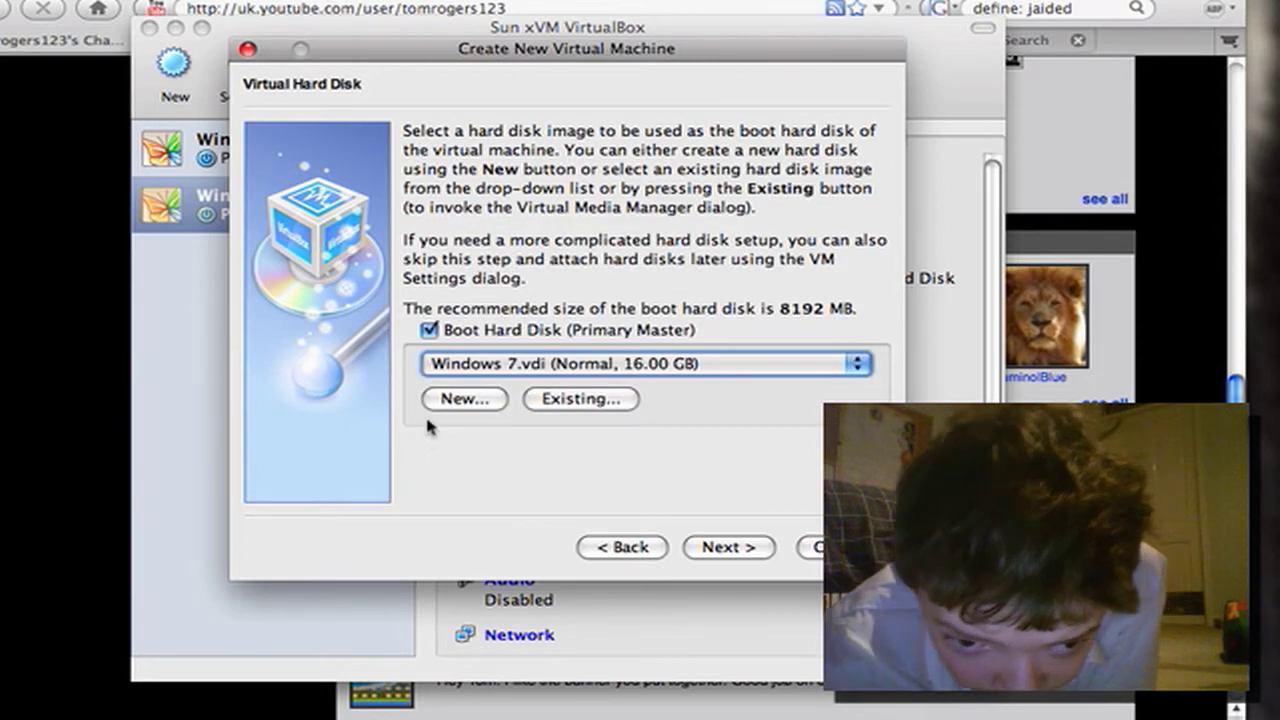
mouse_move(644, 364)
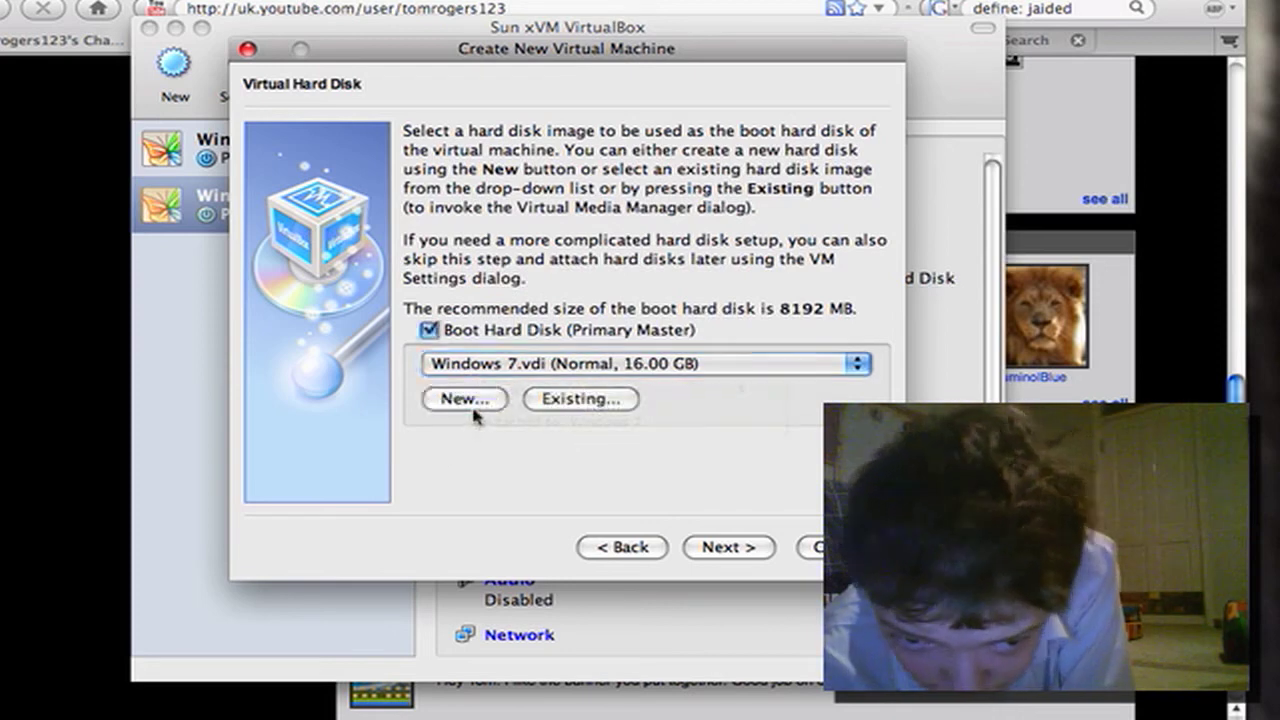
Step: Abandon the new virtual disk wizard, leaving Windows 7.vdi as the listed disk
click(464, 398)
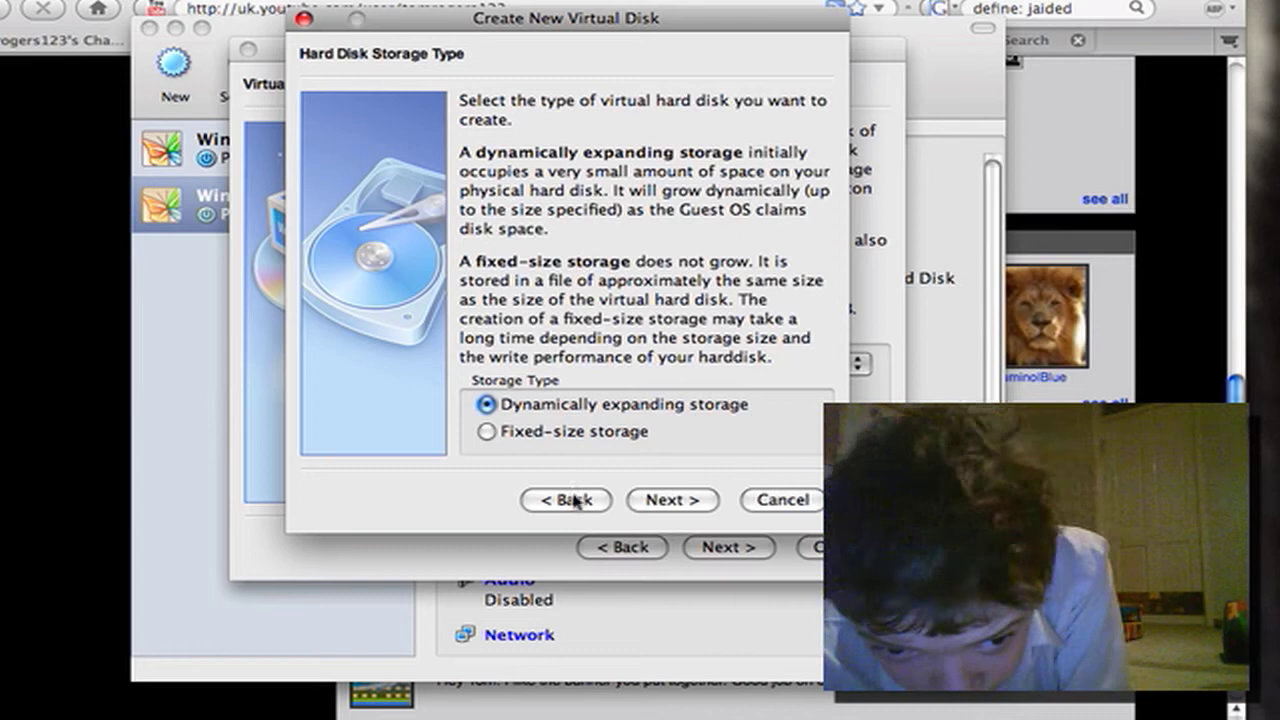
click(564, 500)
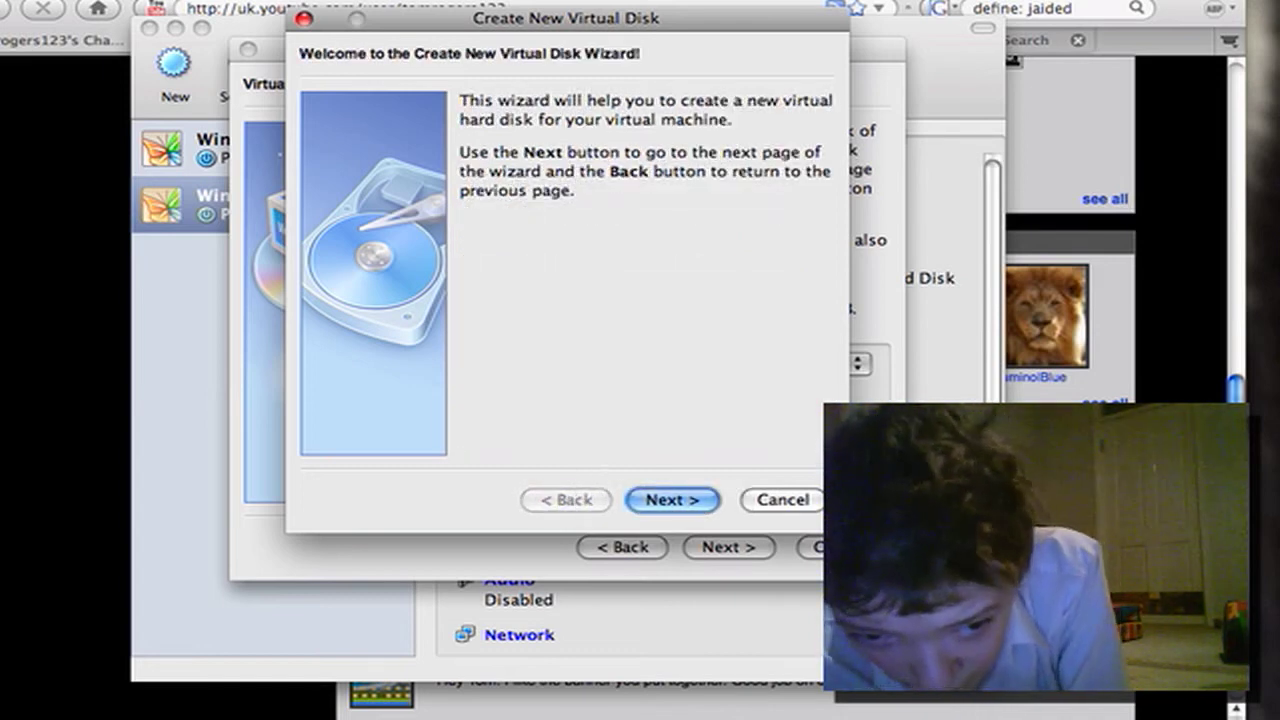
click(672, 500)
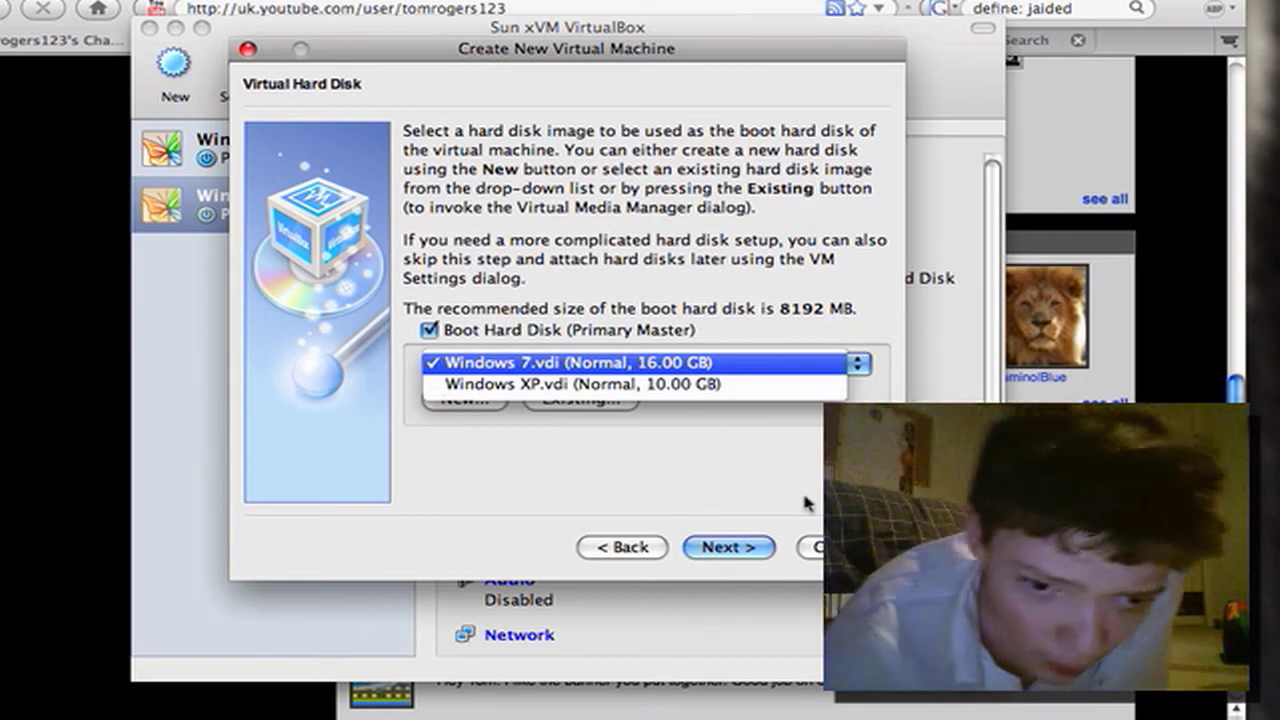
click(640, 364)
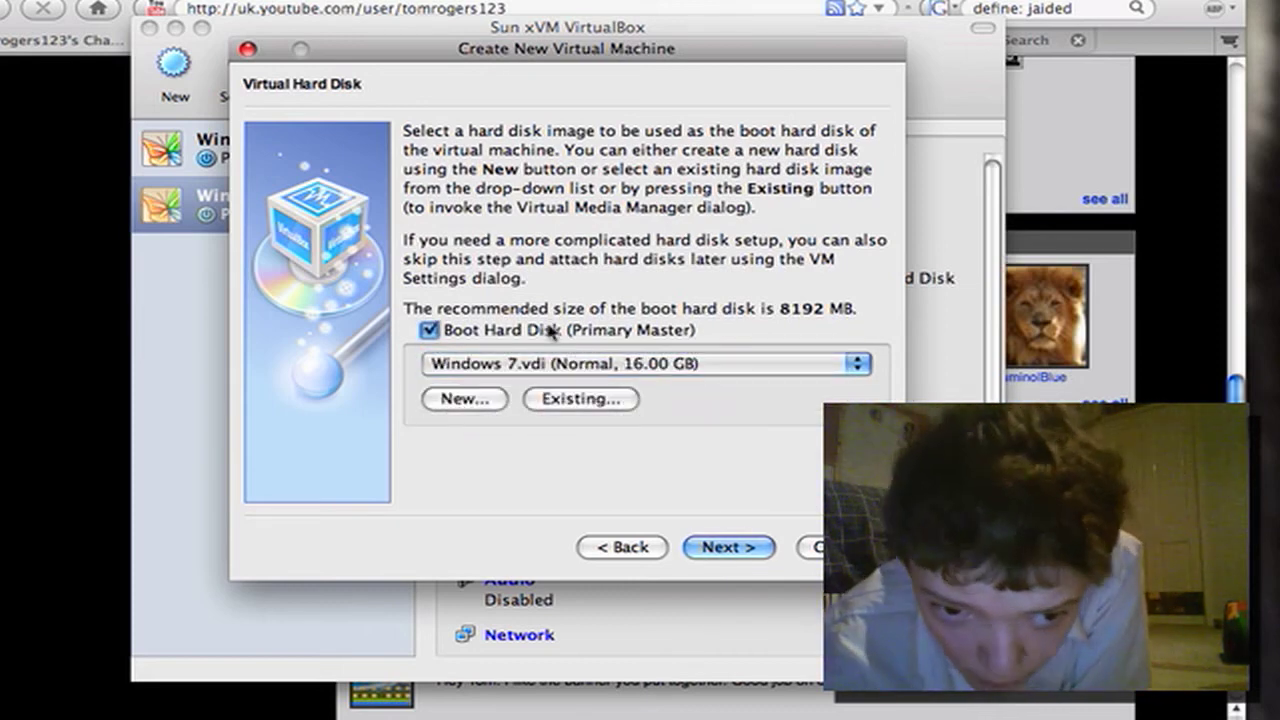
Step: Untick Boot Hard Disk, accept the no-disk warning and finish creating the Ubuntu machine
click(430, 332)
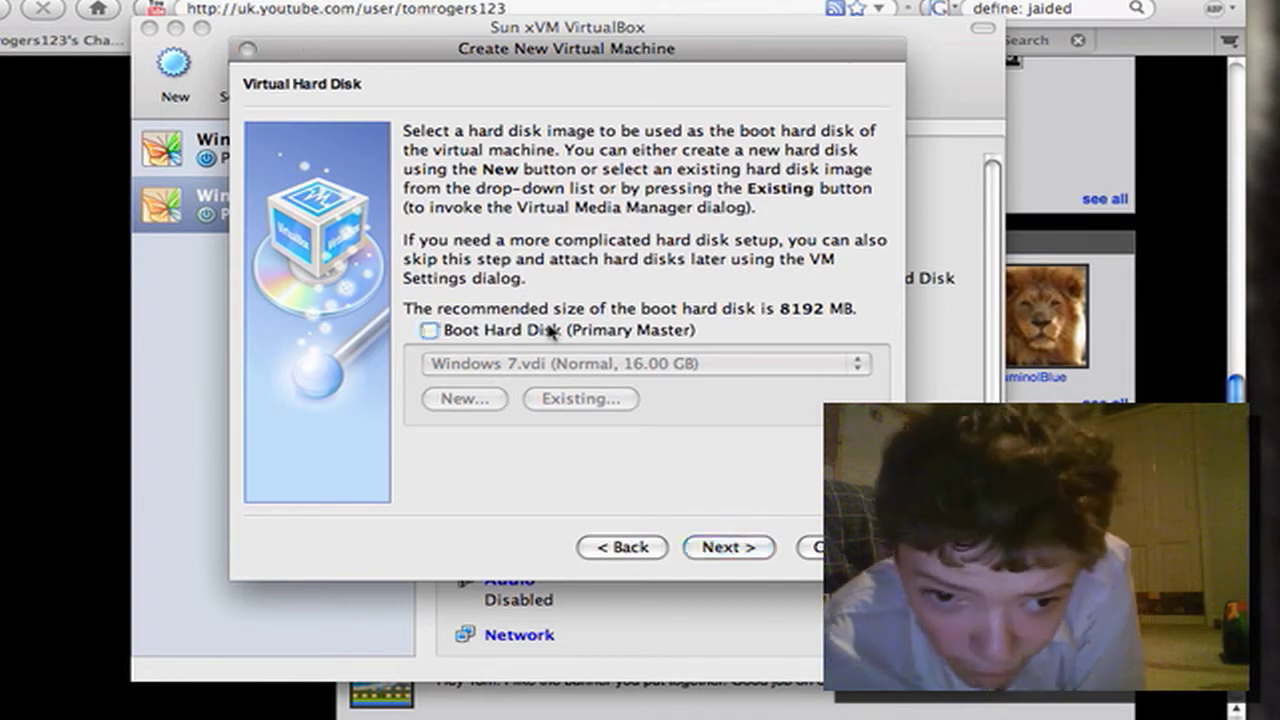
click(728, 548)
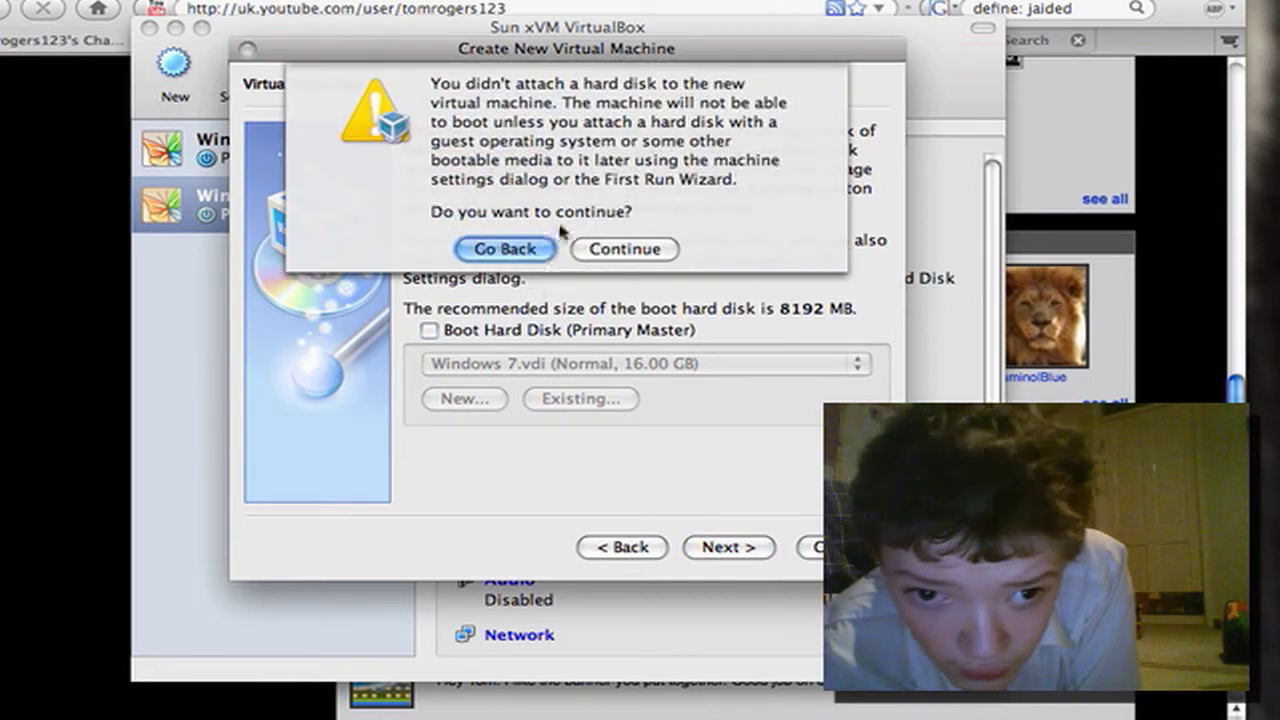
click(504, 248)
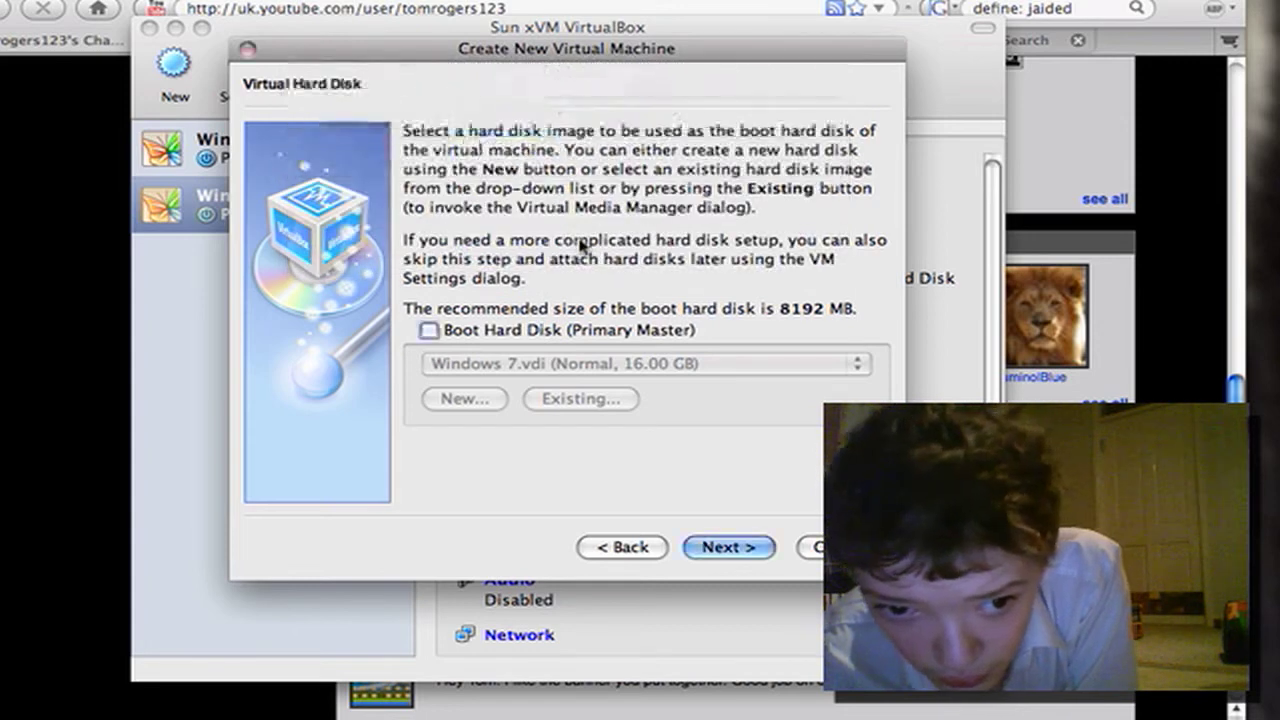
click(728, 548)
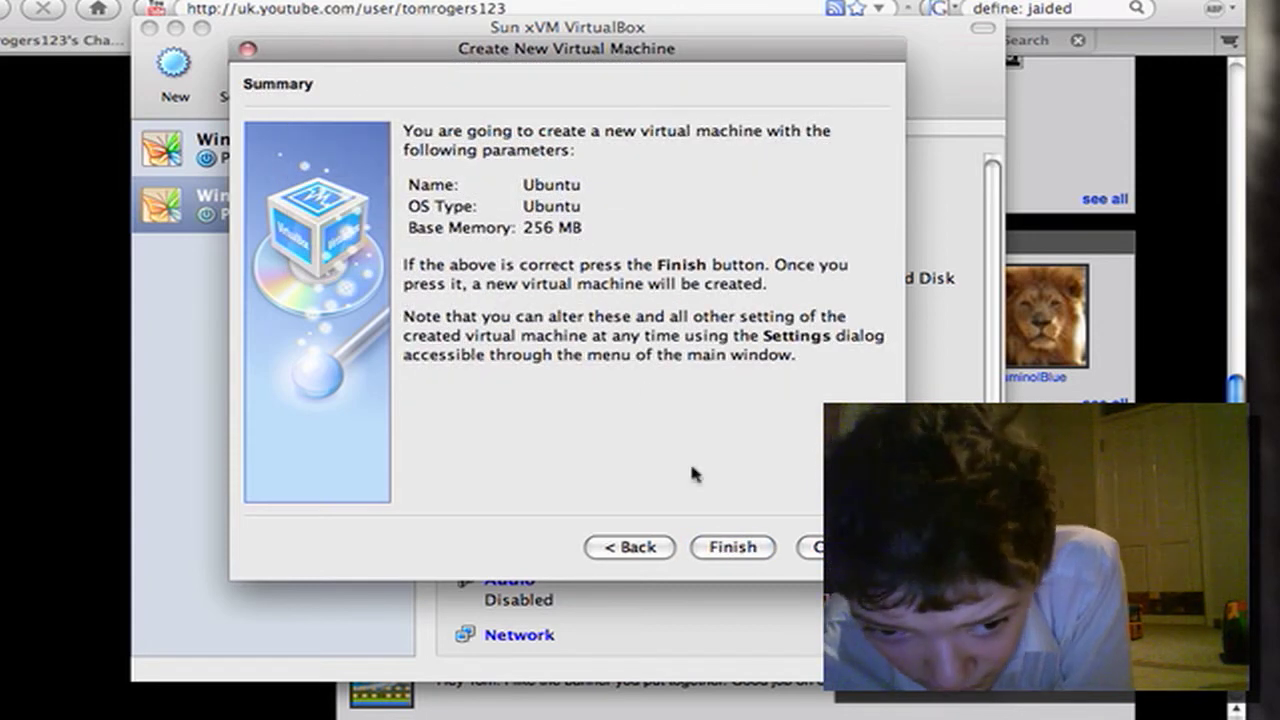
click(732, 548)
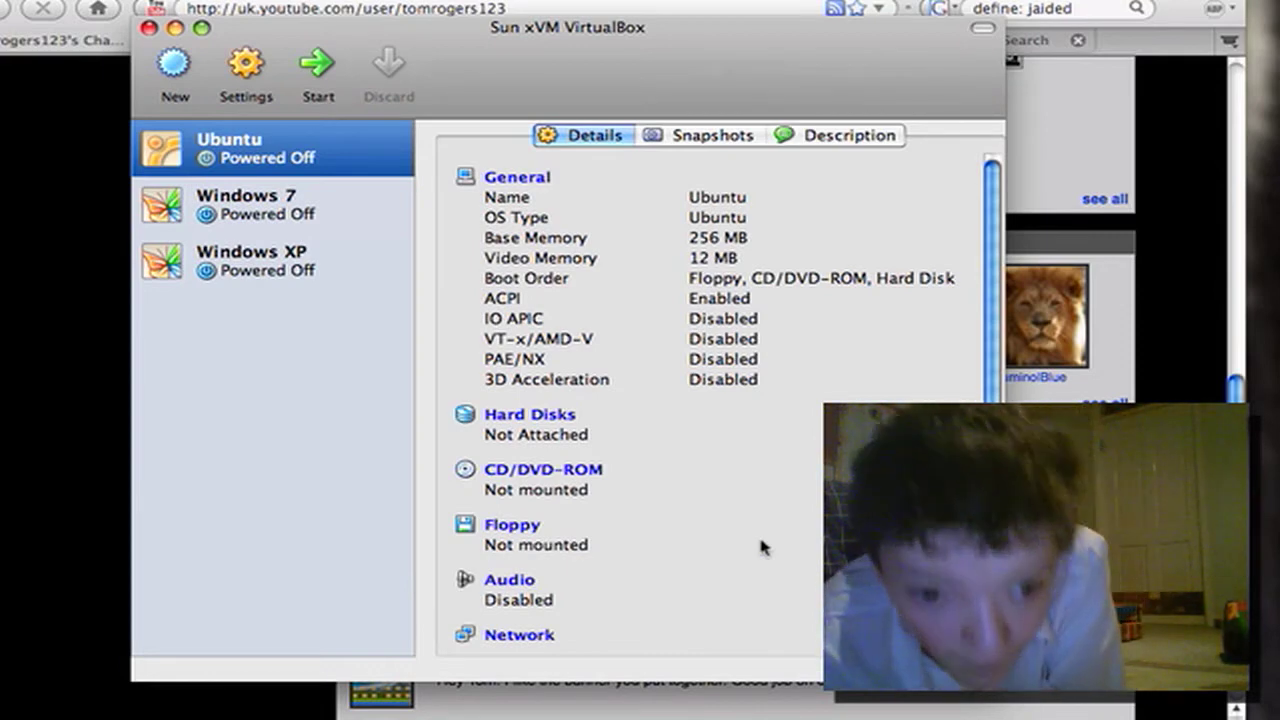
mouse_move(368, 108)
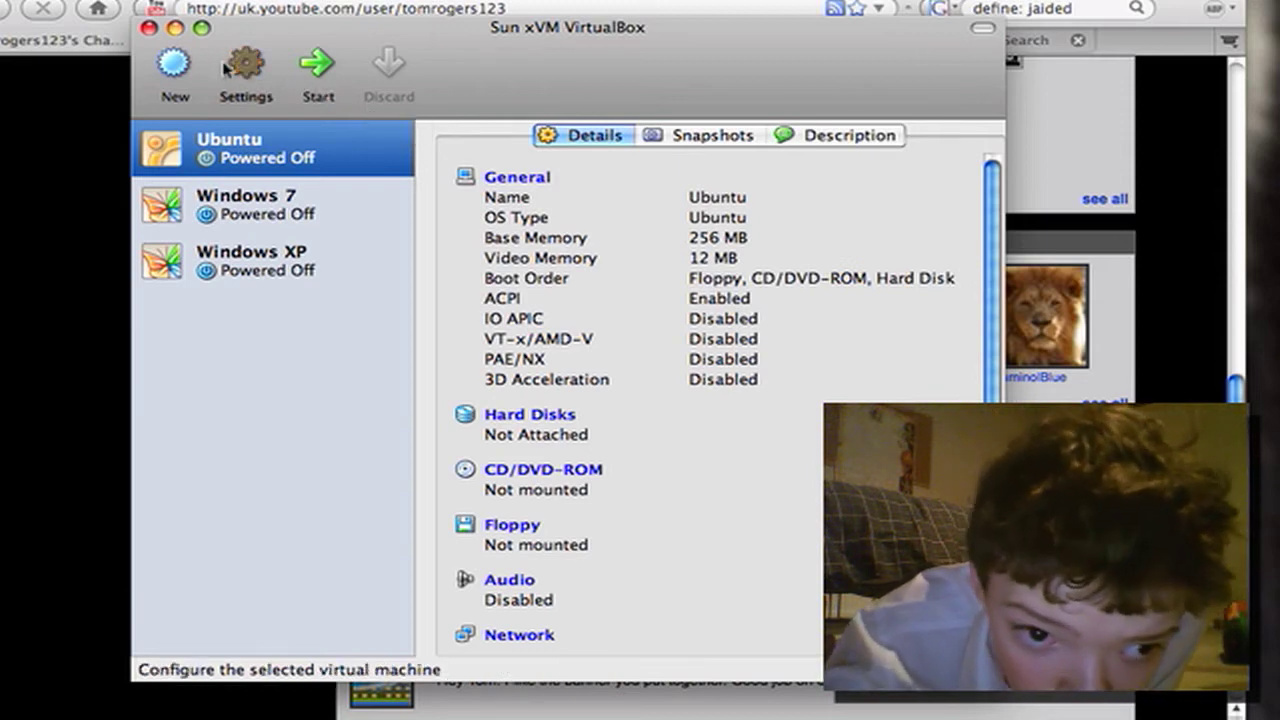
Step: In Ubuntu's Storage settings, mount the host CD/DVD drive (MATSHITA DVD-R)
click(244, 70)
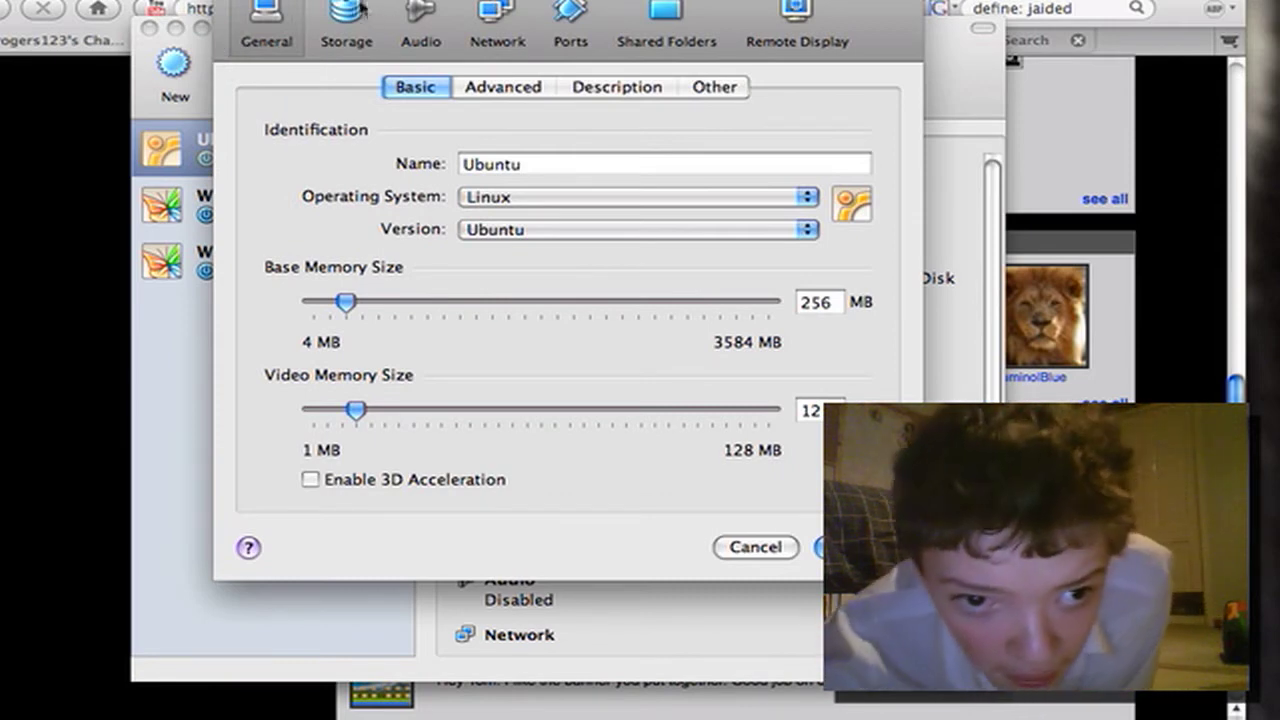
click(346, 20)
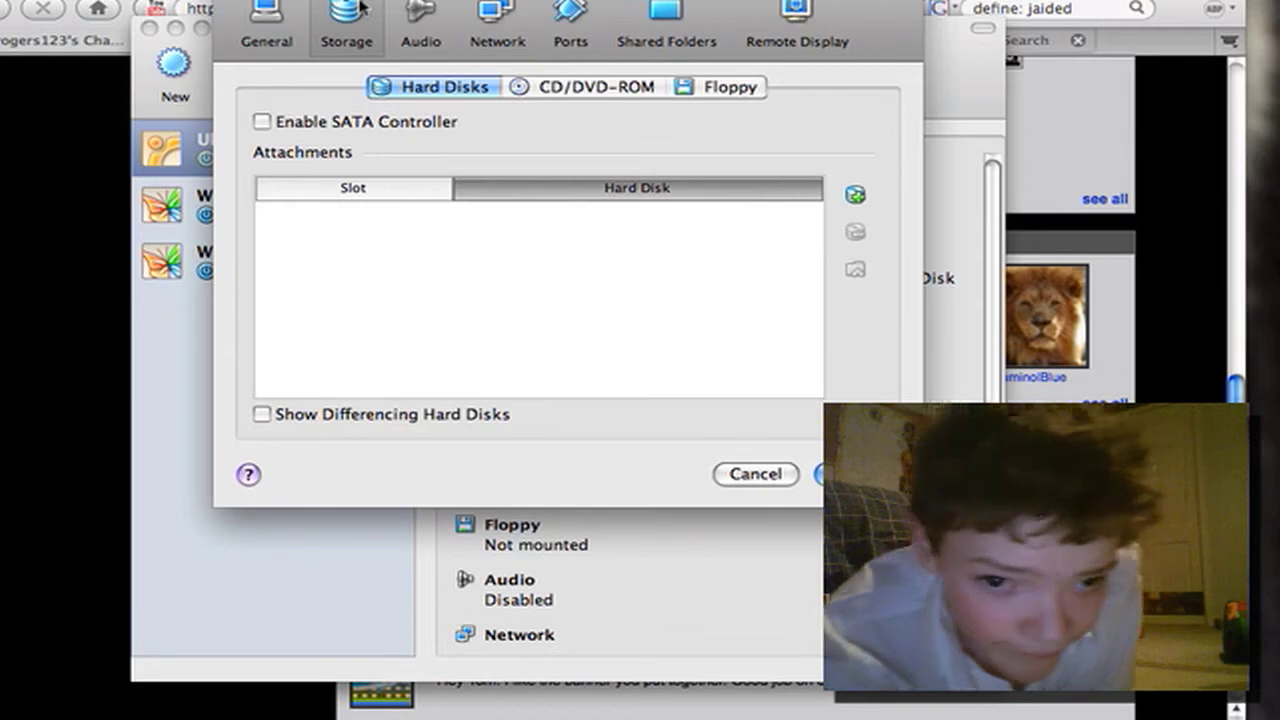
click(596, 88)
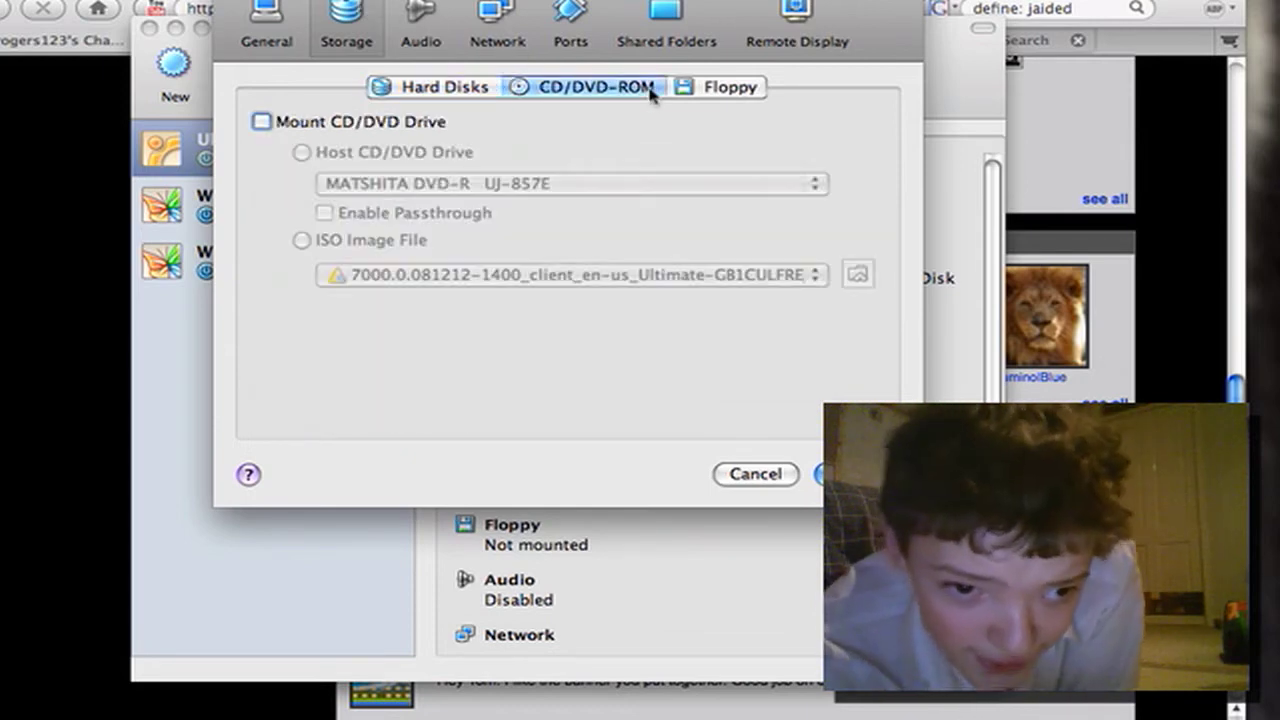
click(262, 122)
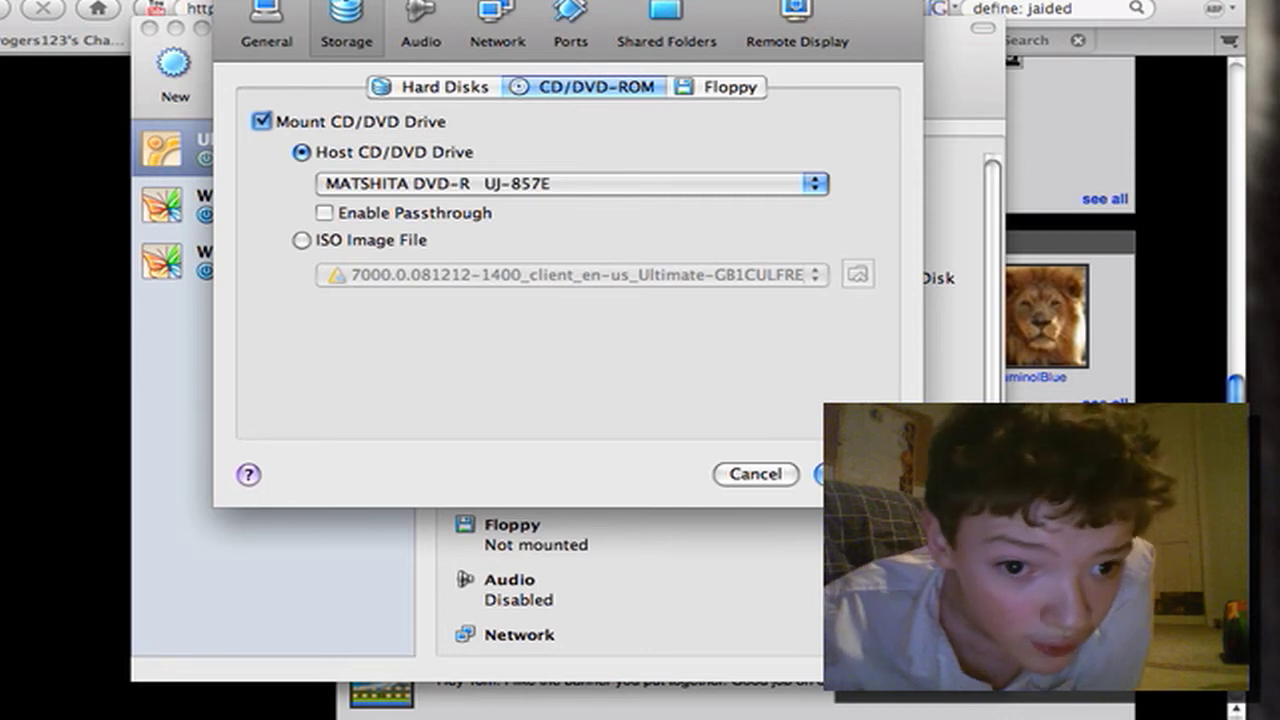
mouse_move(266, 24)
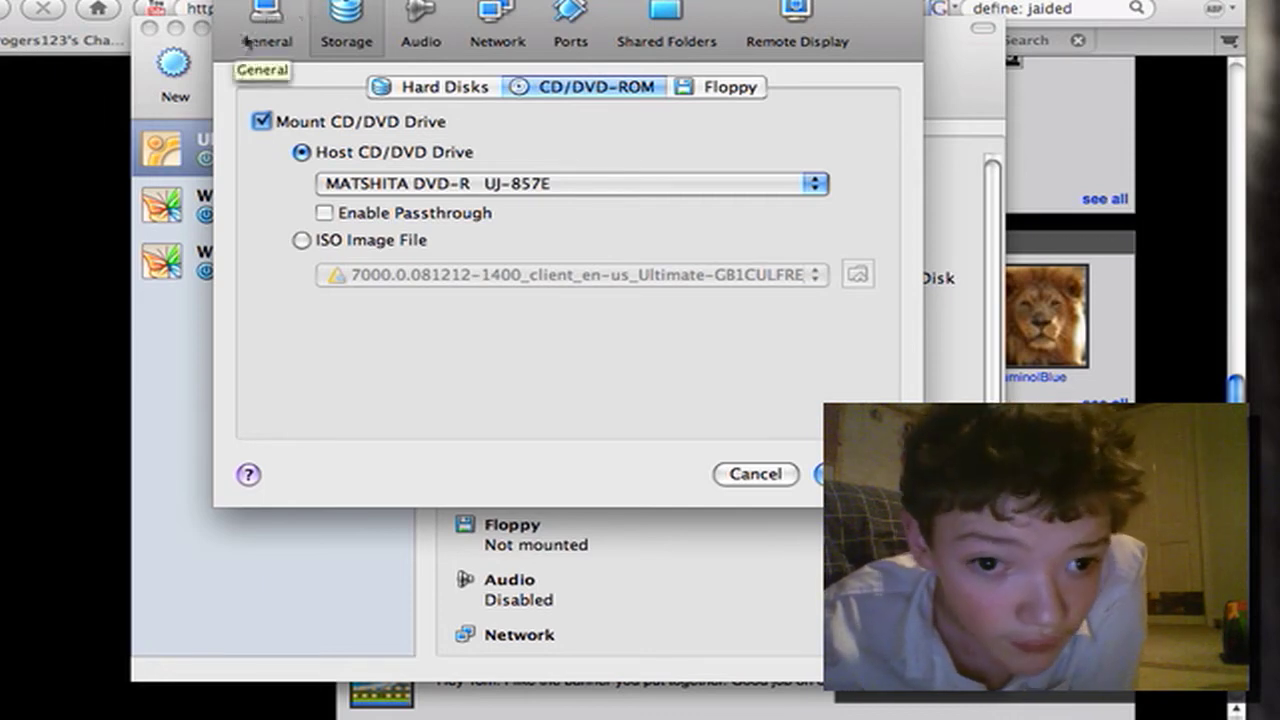
Step: Under General > Advanced, move Floppy below CD/DVD-ROM so CD boots first, and apply with OK
click(268, 24)
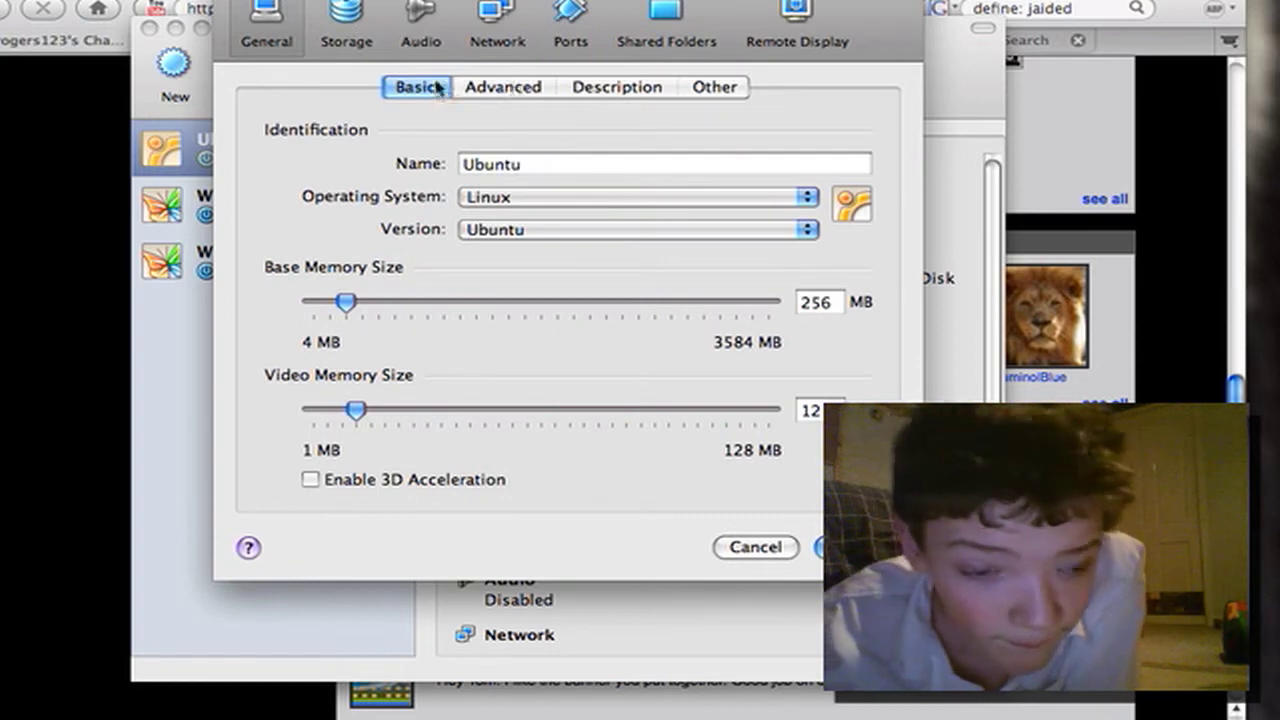
click(504, 88)
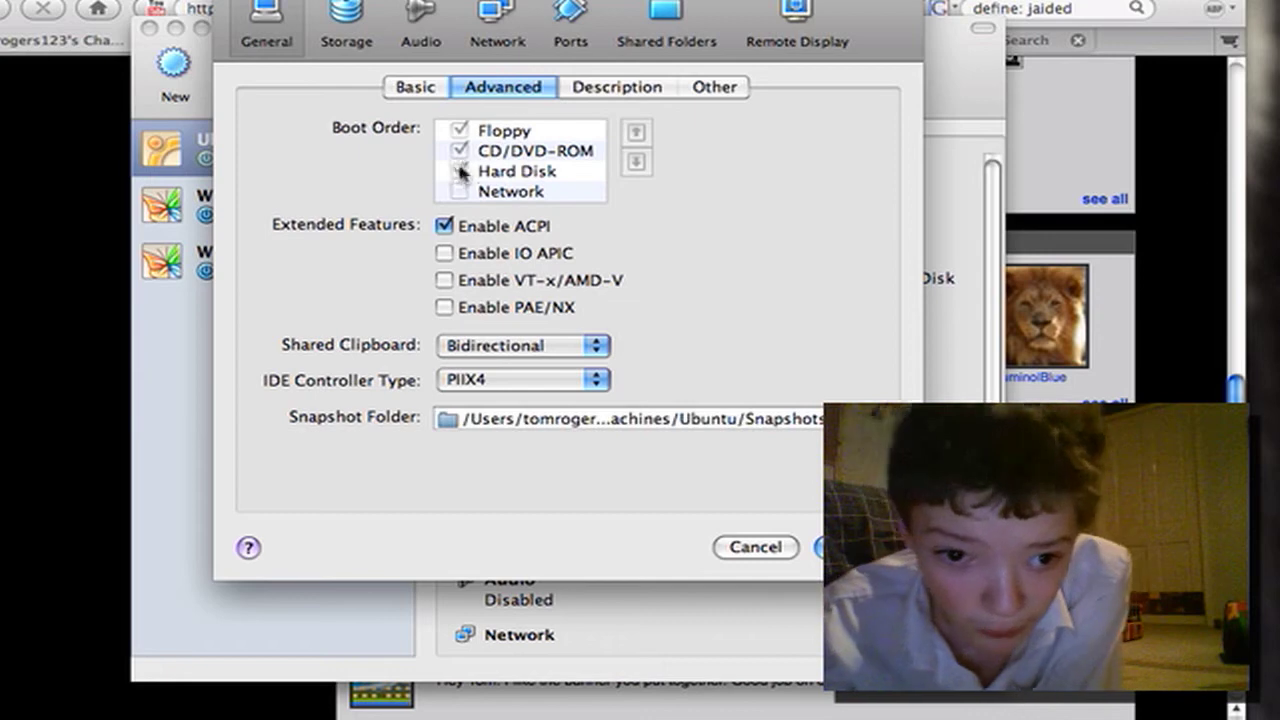
click(446, 172)
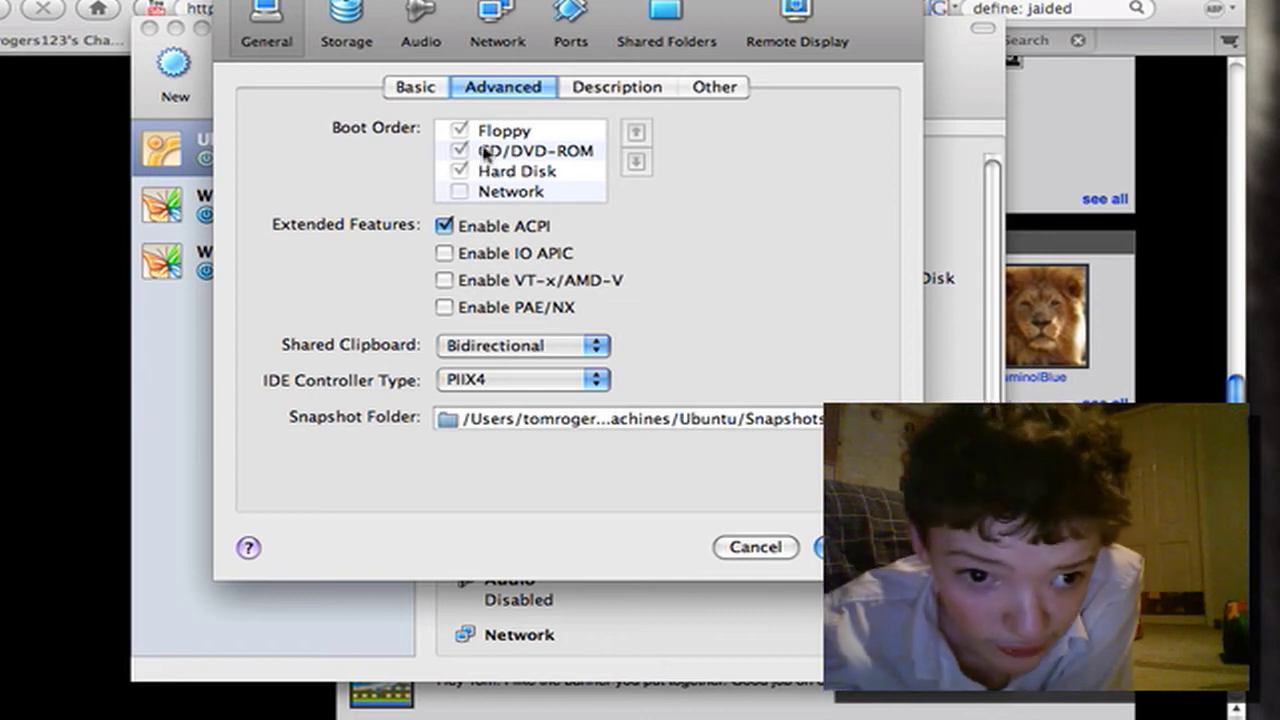
click(504, 130)
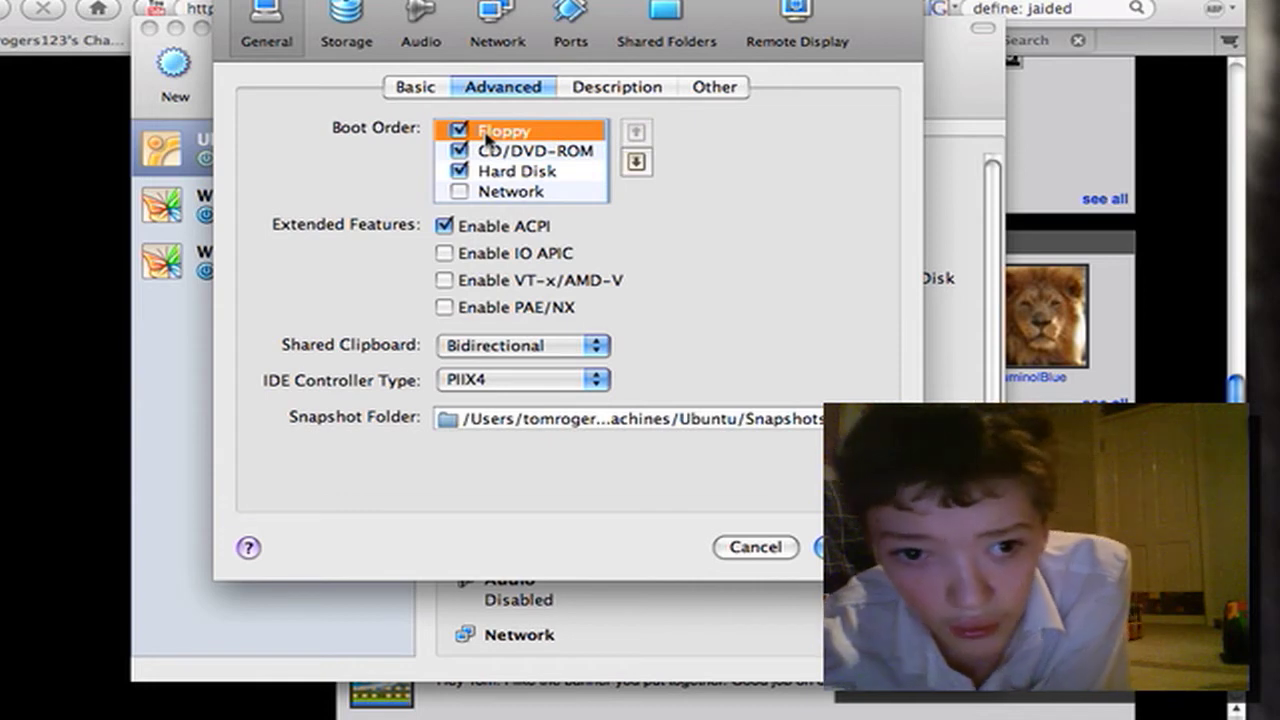
click(520, 150)
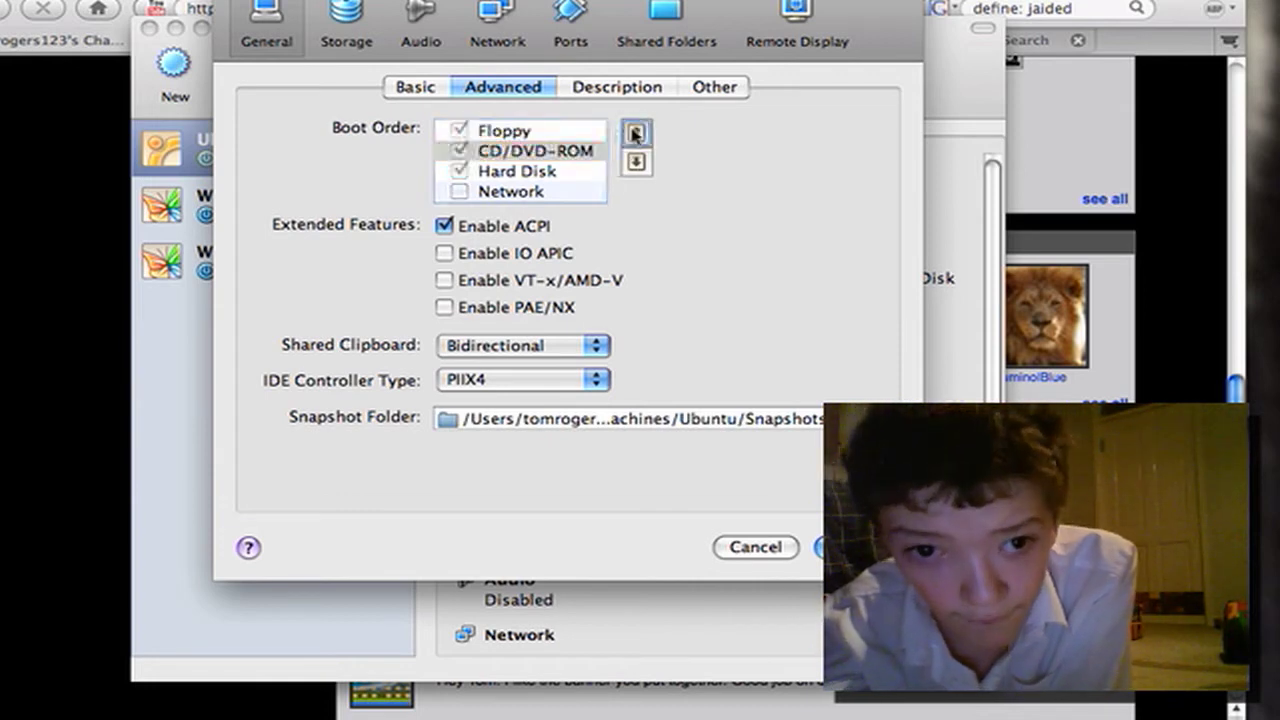
click(636, 132)
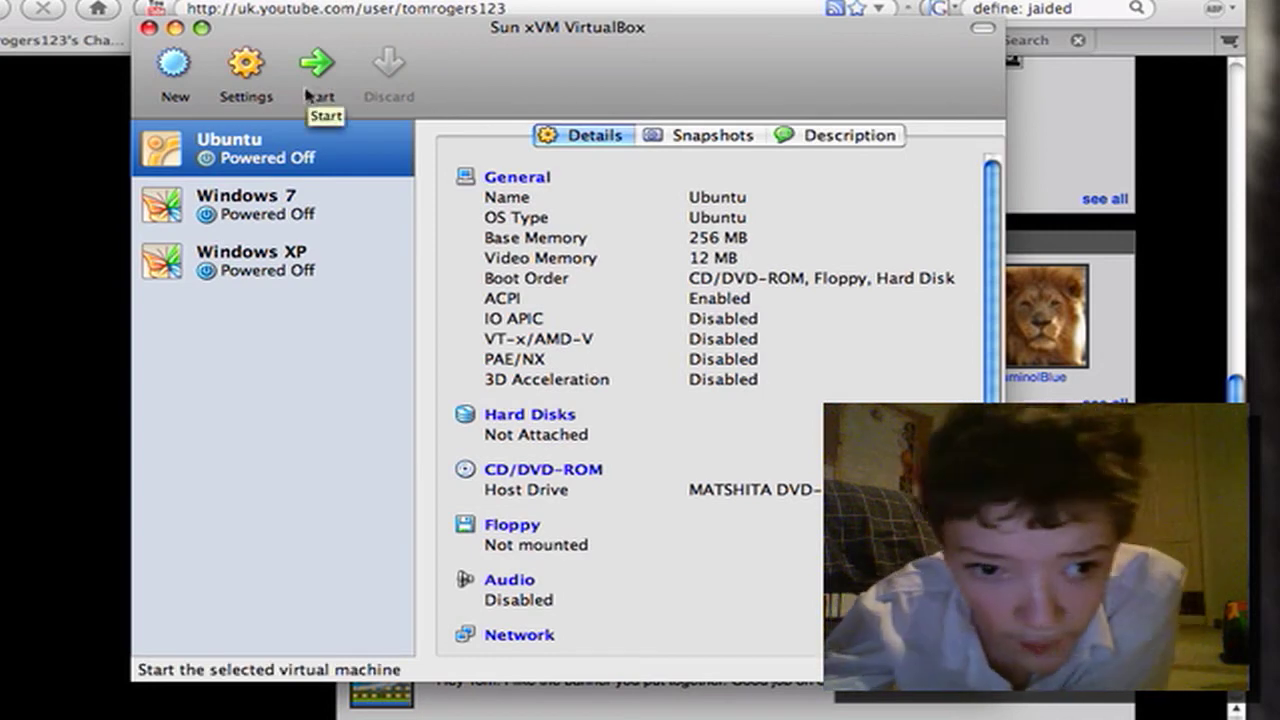
Step: Start the Ubuntu machine, hit the fatal no-boot-medium error, then close it and confirm shutdown
click(316, 64)
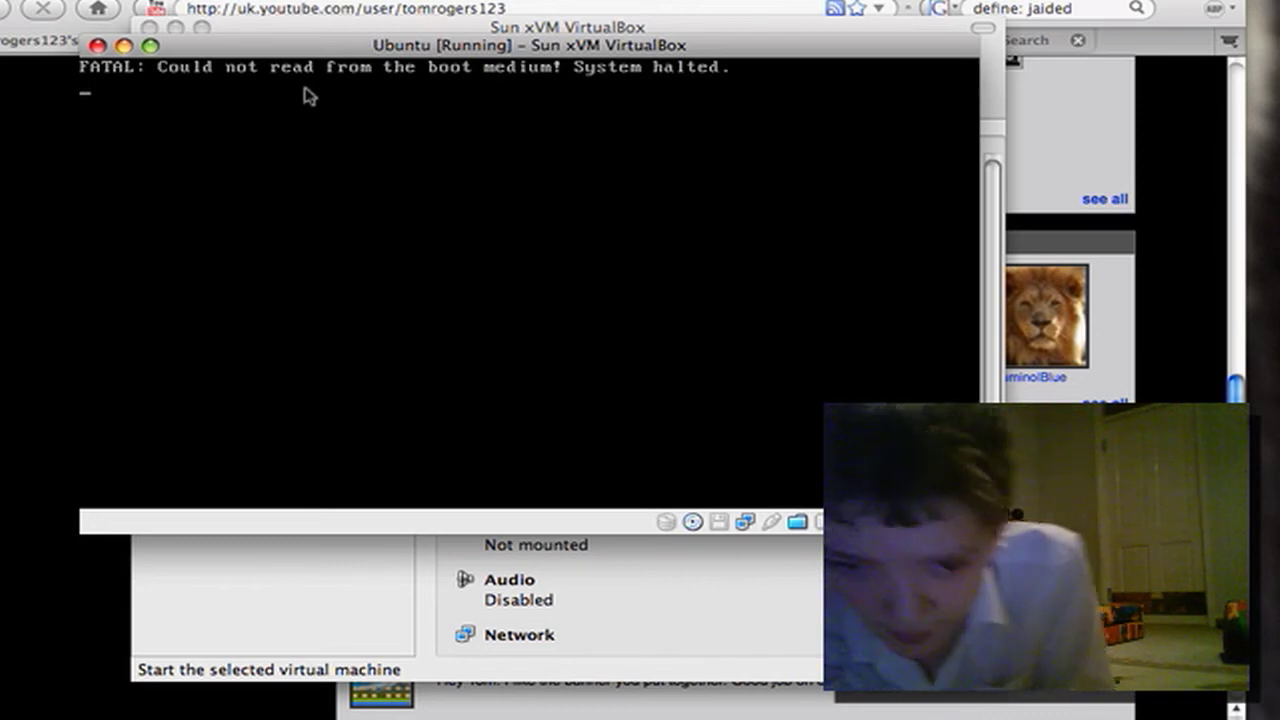
mouse_move(128, 92)
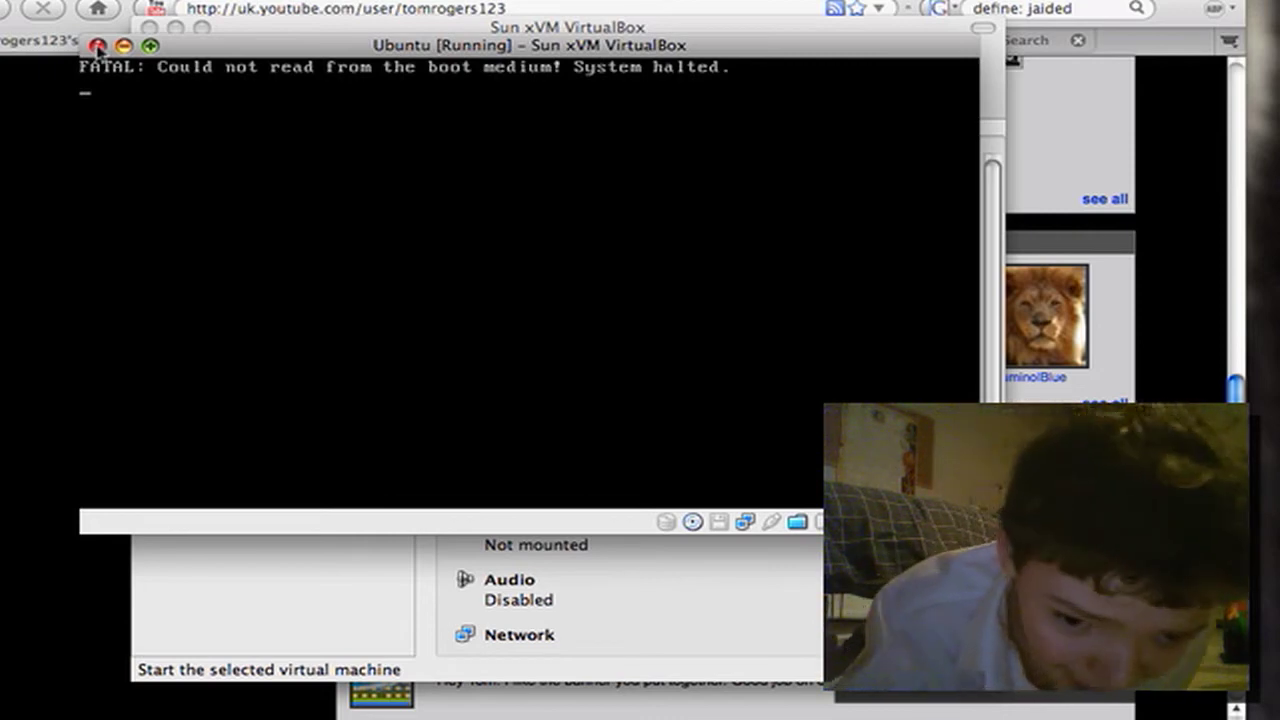
click(100, 48)
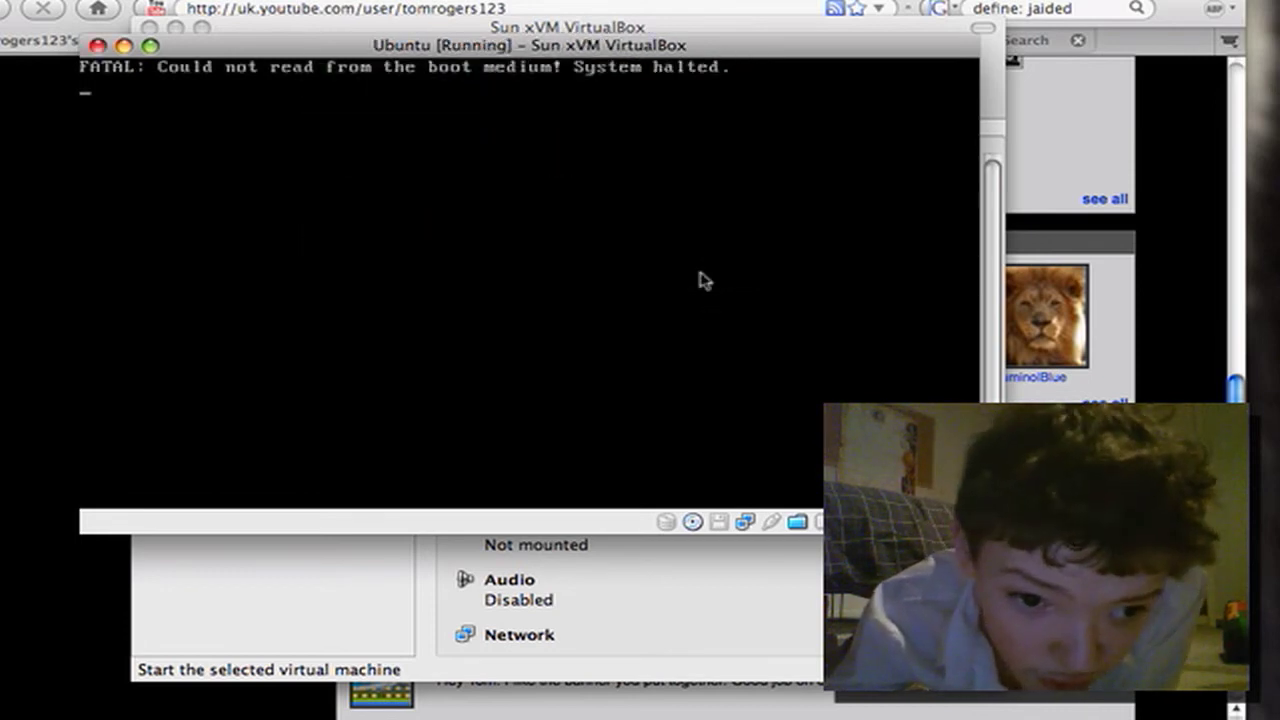
mouse_move(416, 180)
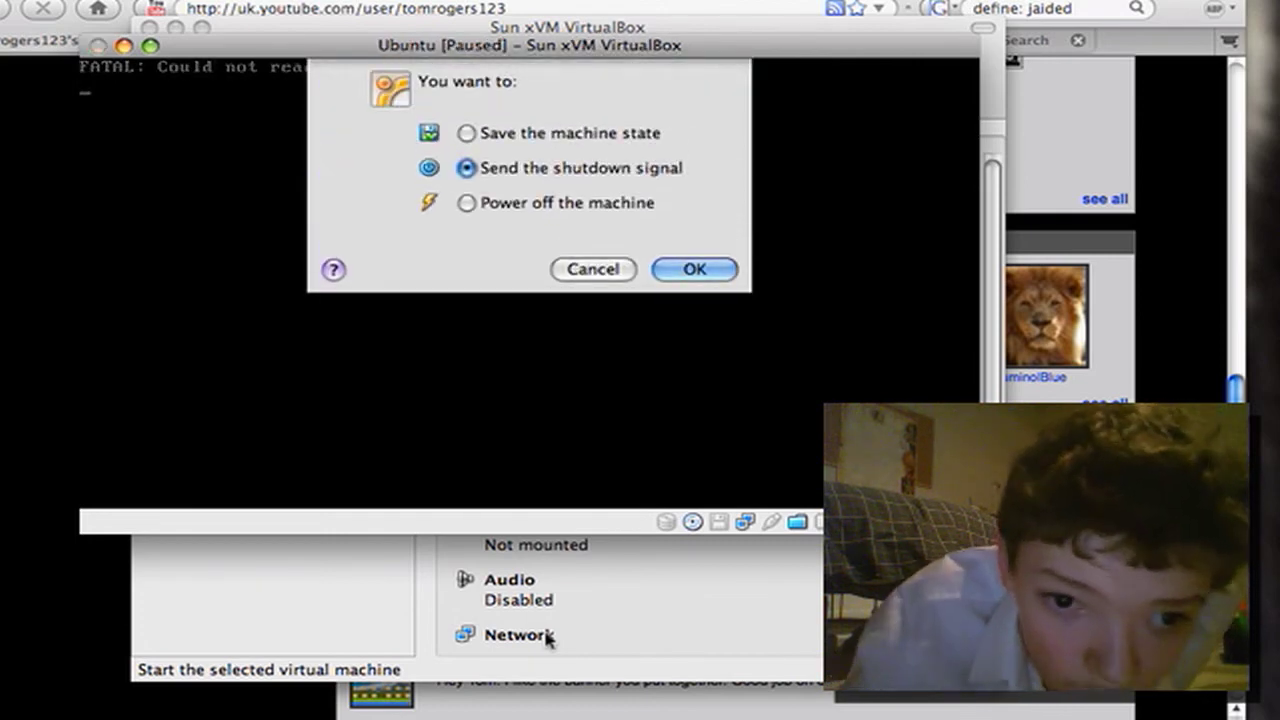
click(694, 270)
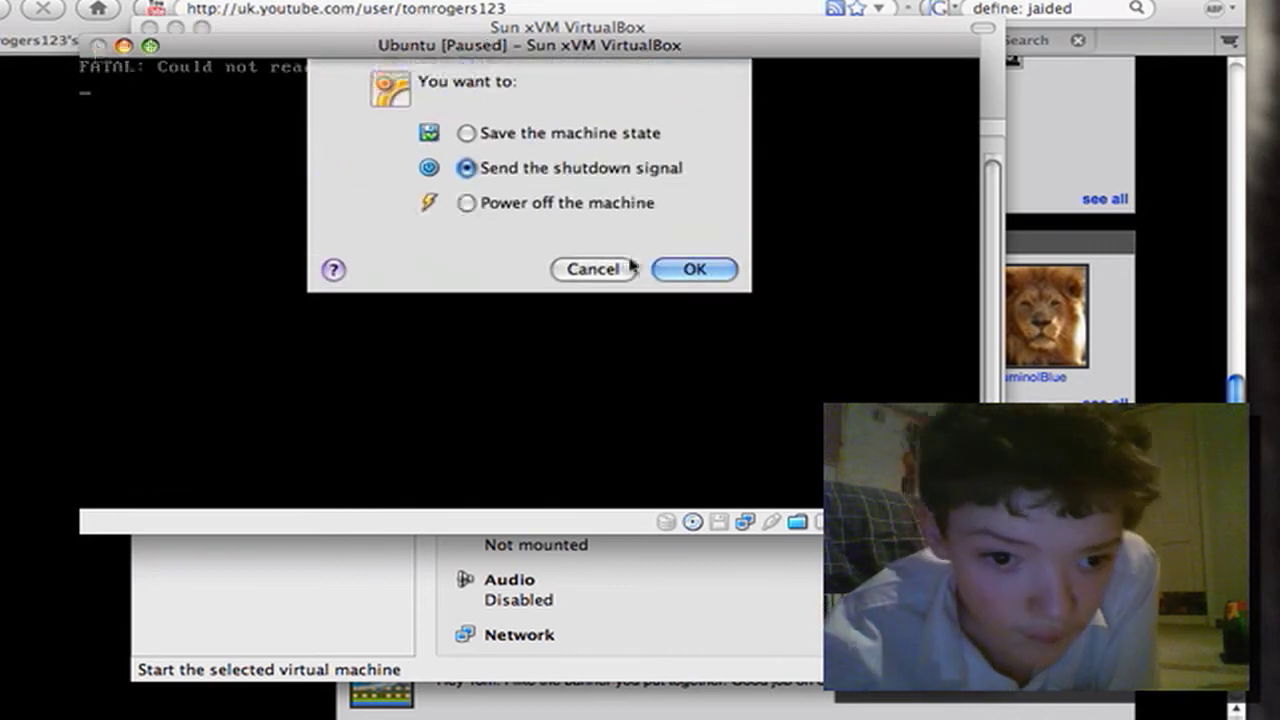
click(466, 202)
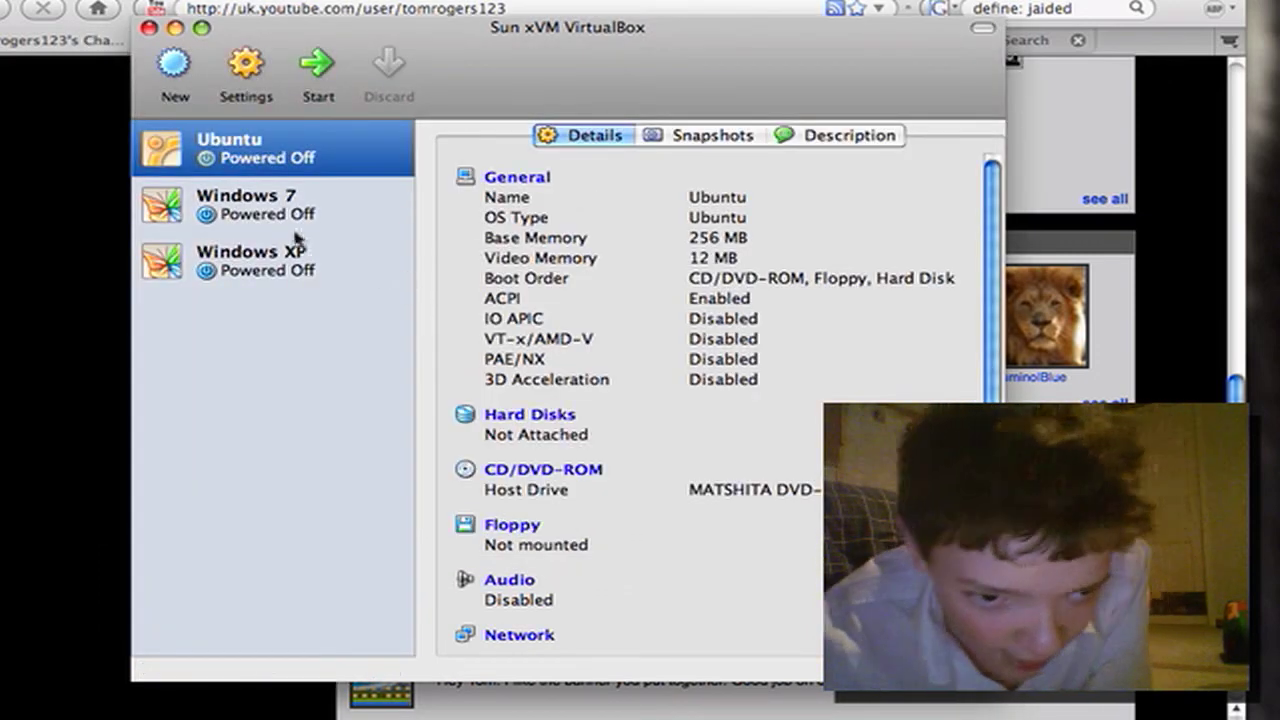
Step: Select and start the Windows XP machine, dismissing the mouse integration notice
click(252, 260)
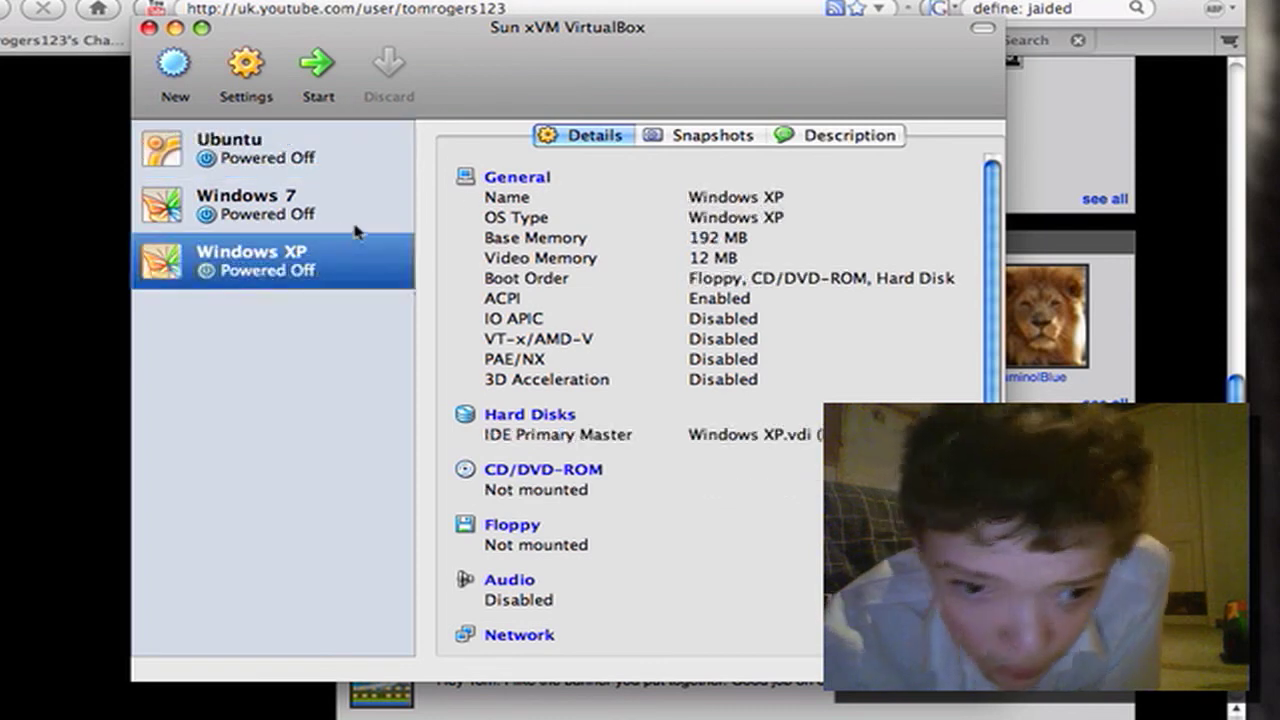
mouse_move(412, 128)
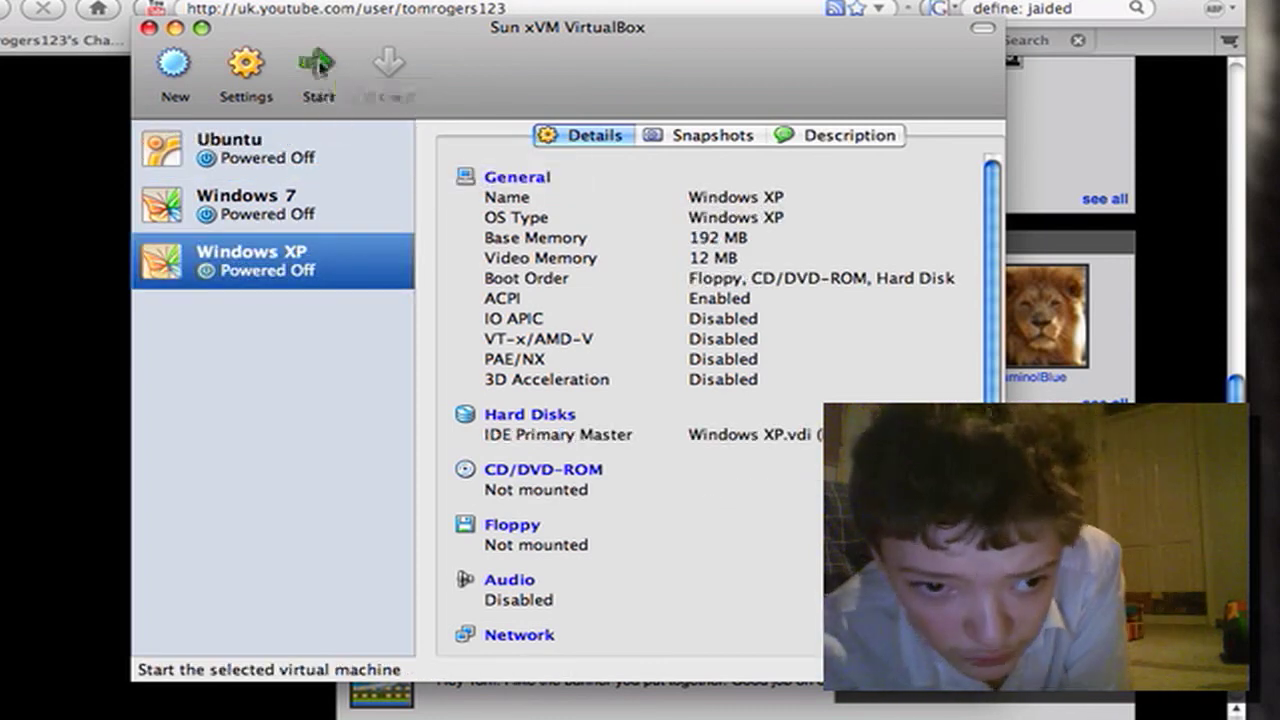
click(318, 70)
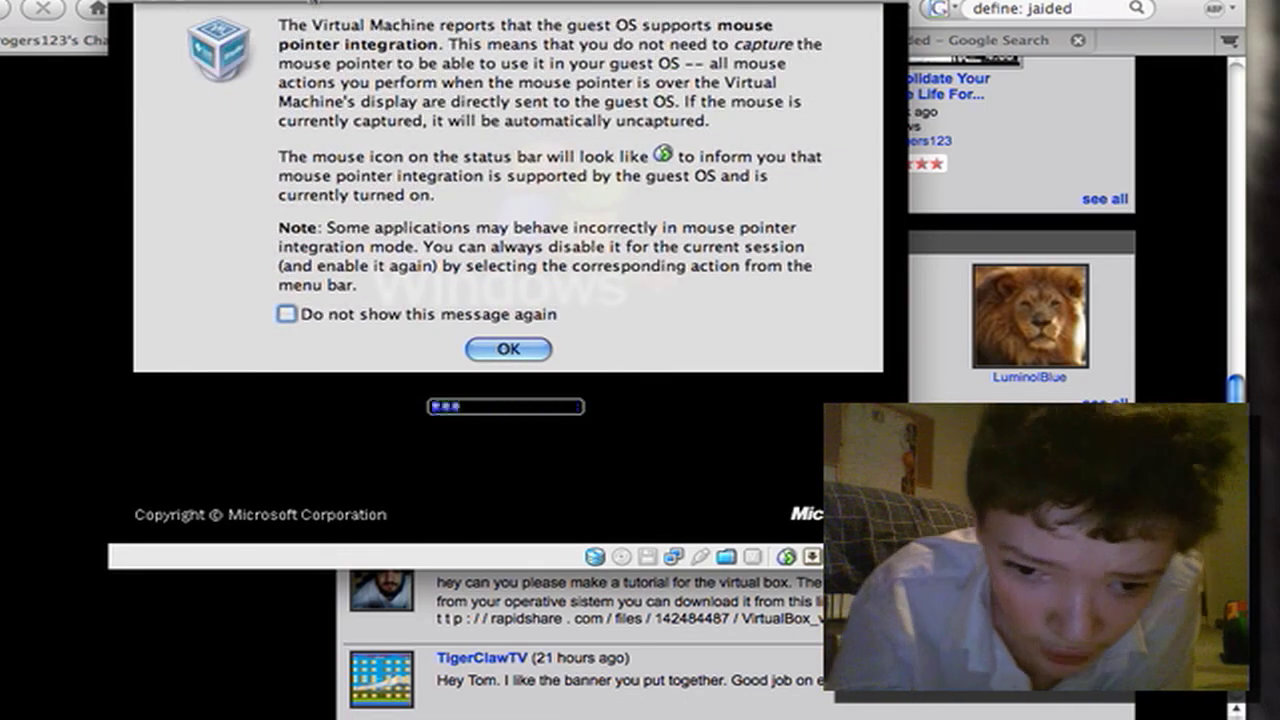
click(508, 348)
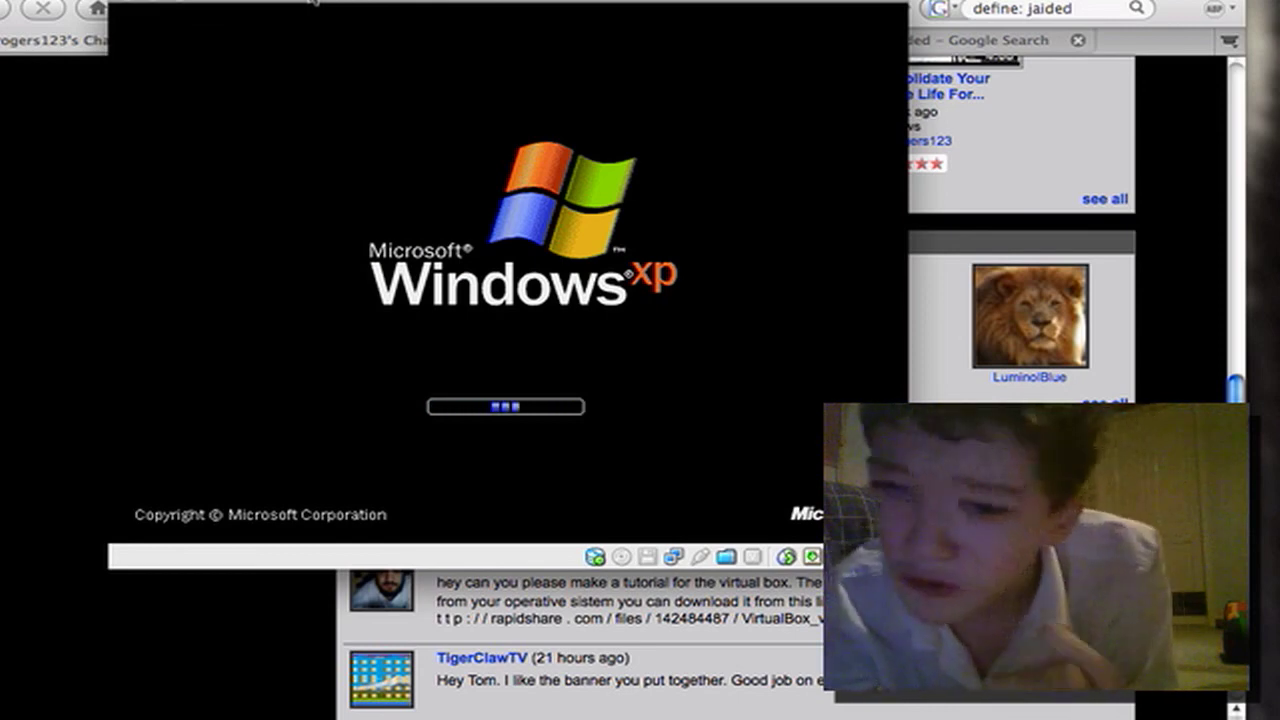